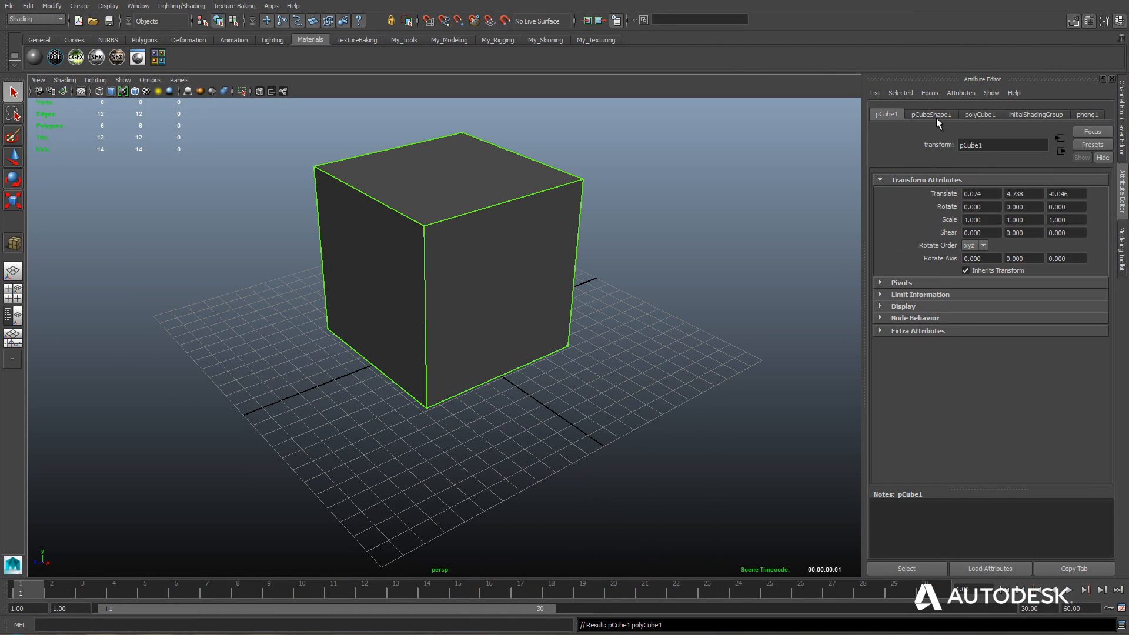
# - Set polyCube1 to a 300 × 30 × 600 slab with subdivisions and select its long side faces
pyautogui.click(981, 114)
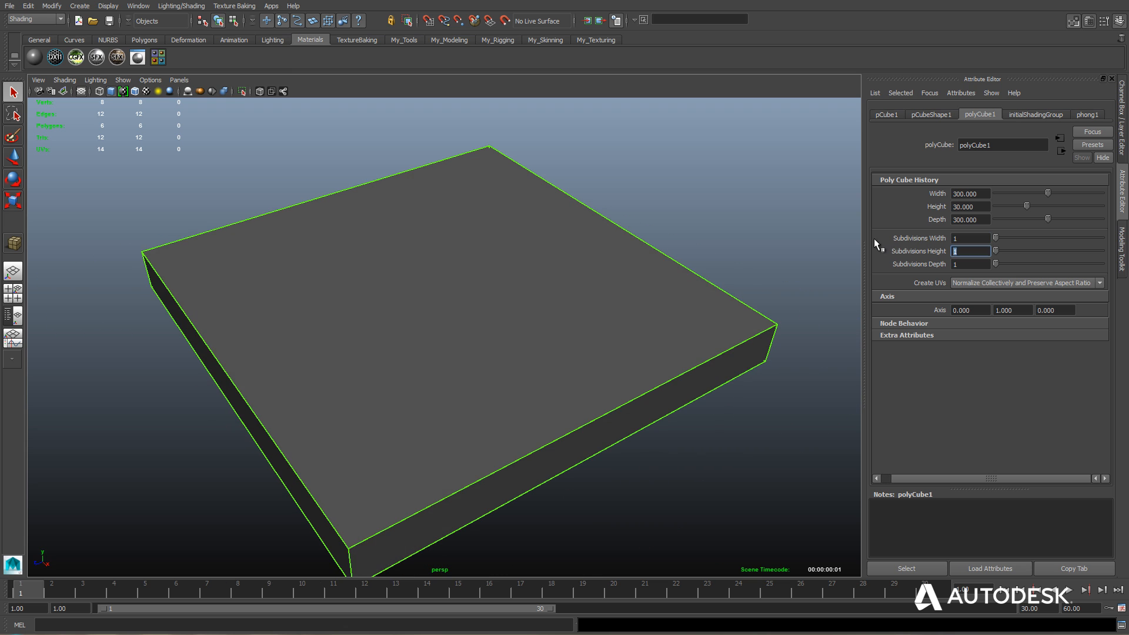
pyautogui.write('3')
pyautogui.click(971, 238)
pyautogui.write('2')
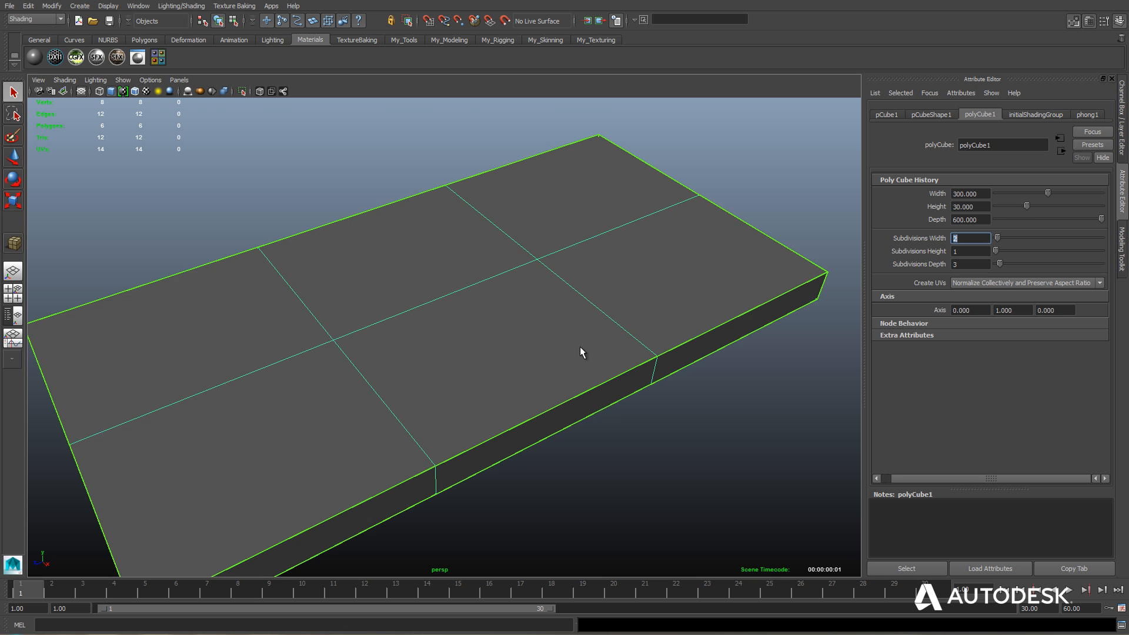
pyautogui.moveTo(582, 352); pyautogui.dragTo(331, 348)
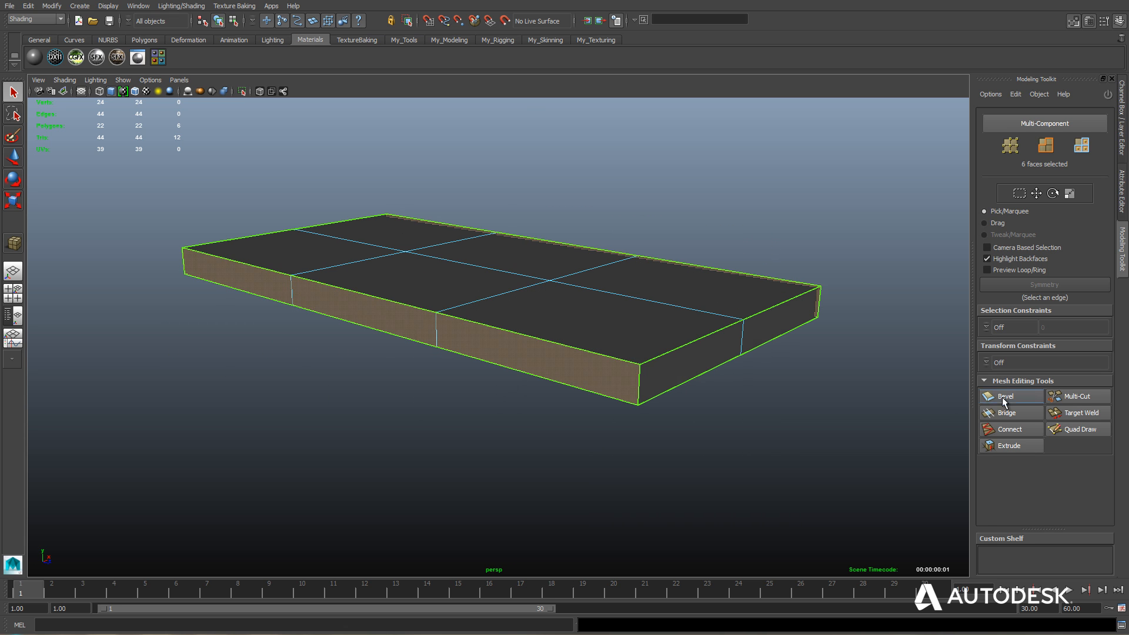
# - Extrude the slab's edge faces upward into side walls at their final height
pyautogui.click(1008, 445)
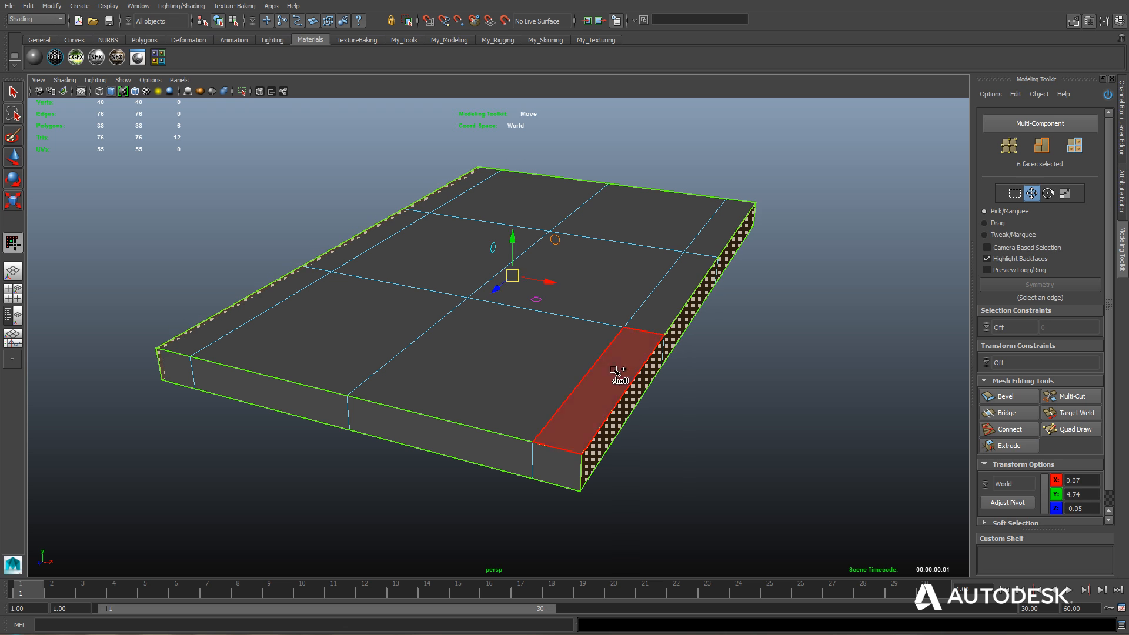
pyautogui.click(1009, 446)
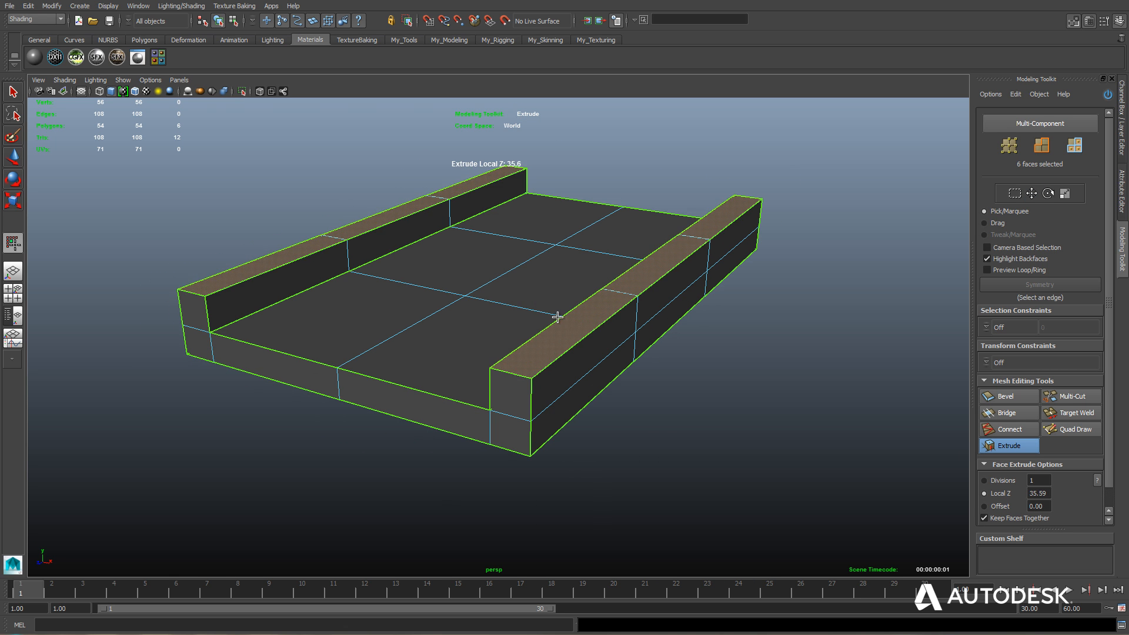
pyautogui.moveTo(558, 317); pyautogui.dragTo(745, 221)
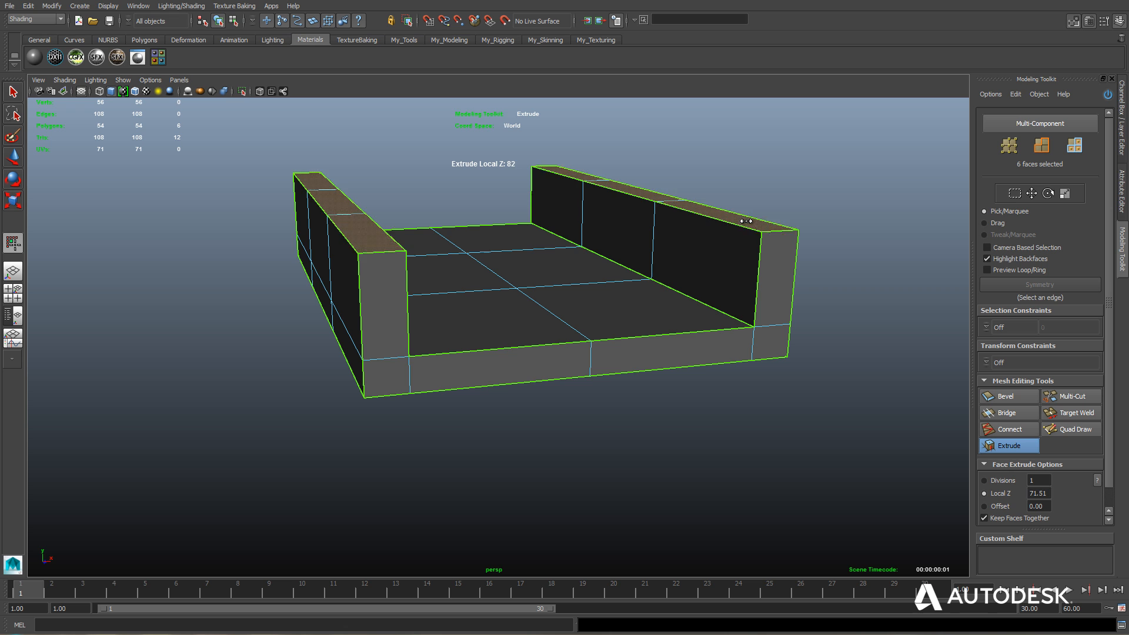
pyautogui.moveTo(745, 220); pyautogui.dragTo(708, 402)
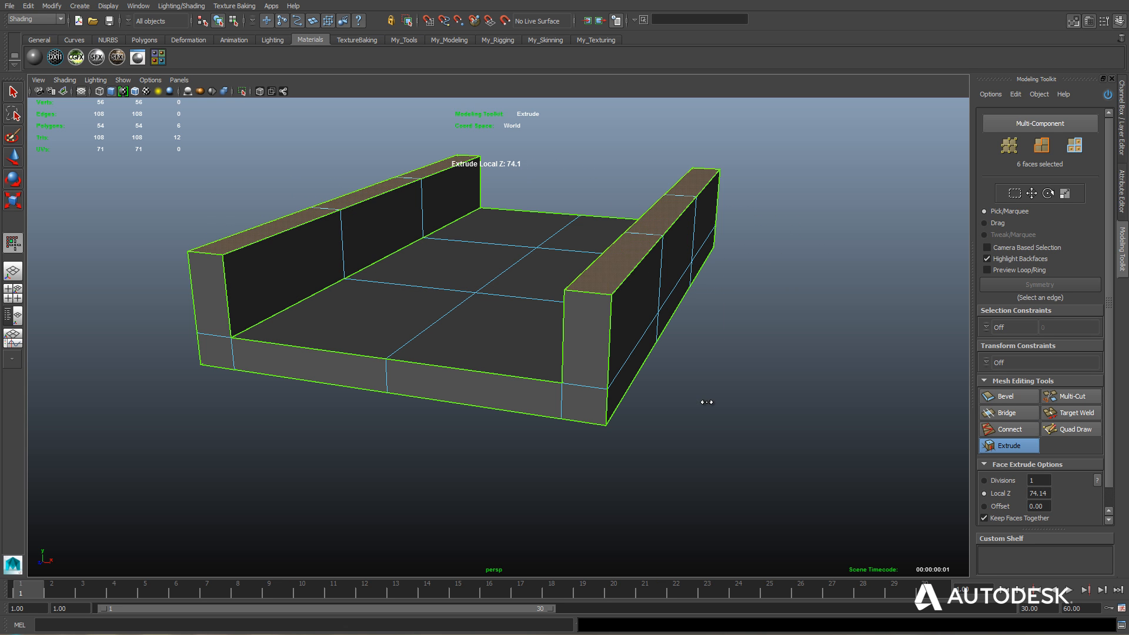
pyautogui.moveTo(707, 401); pyautogui.dragTo(611, 274)
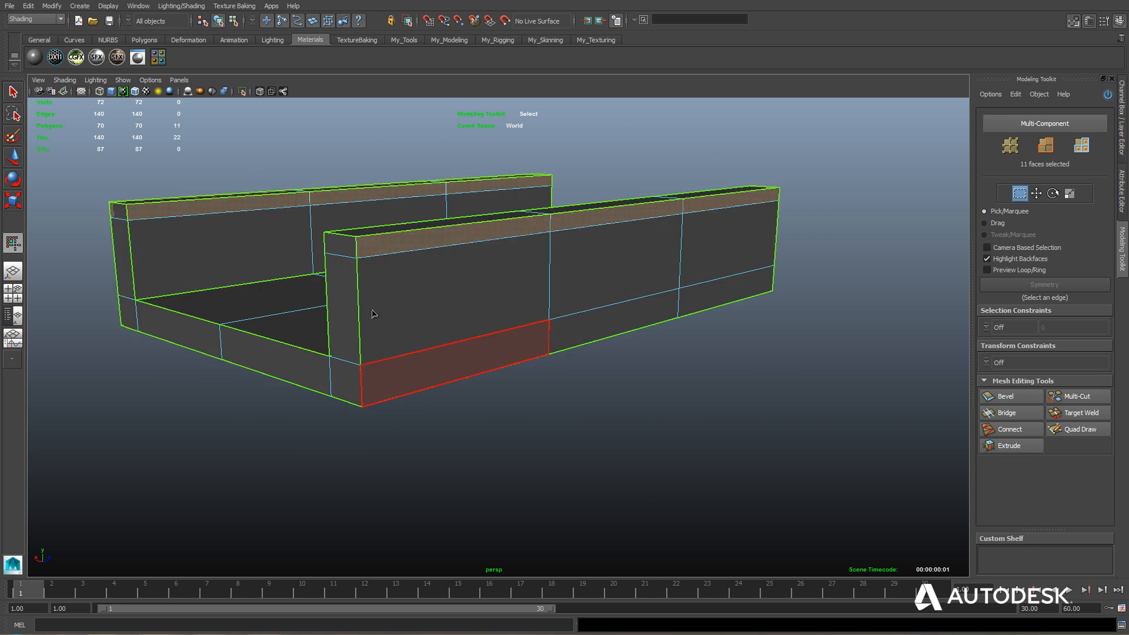
# - Add the cap faces, then extrude the bottom faces down to thicken the base
pyautogui.click(1009, 445)
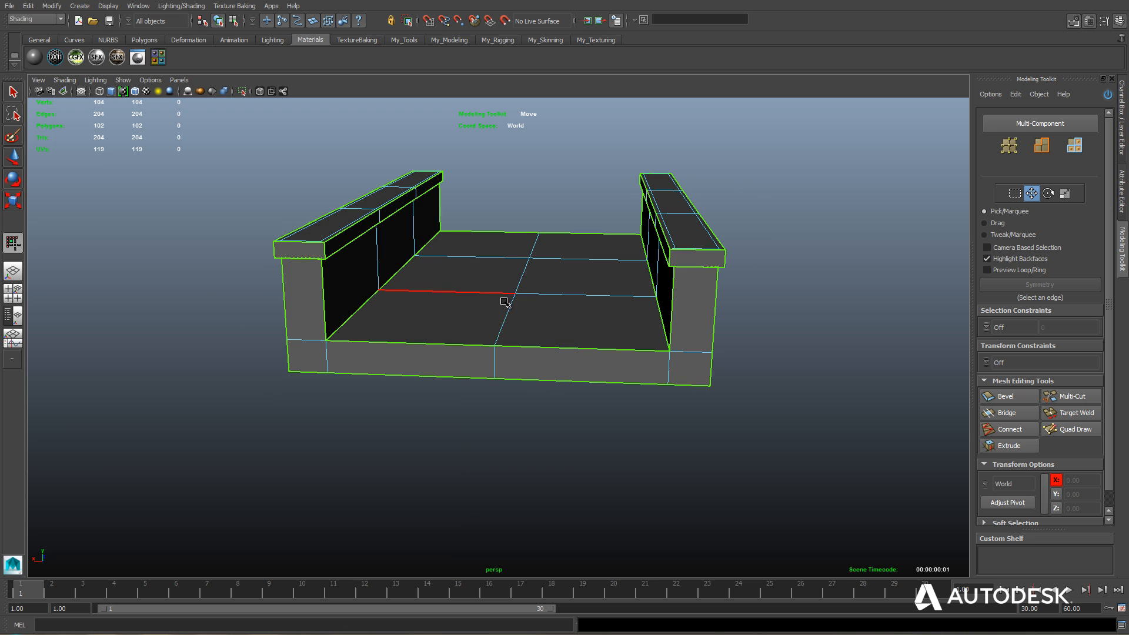
pyautogui.moveTo(504, 301); pyautogui.dragTo(440, 295)
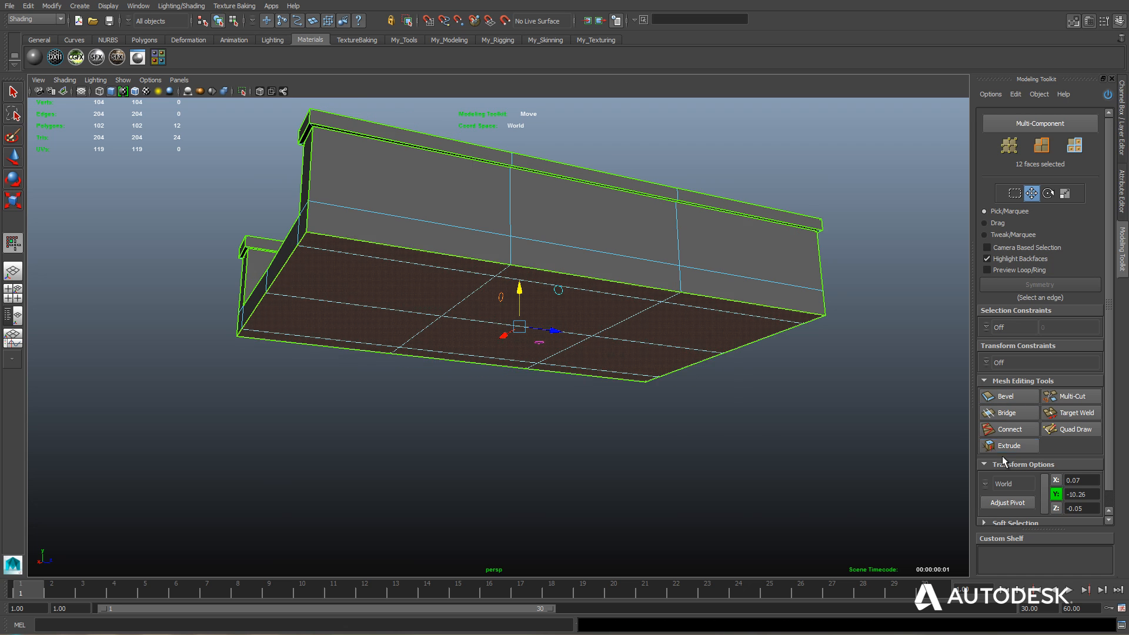
pyautogui.click(1009, 445)
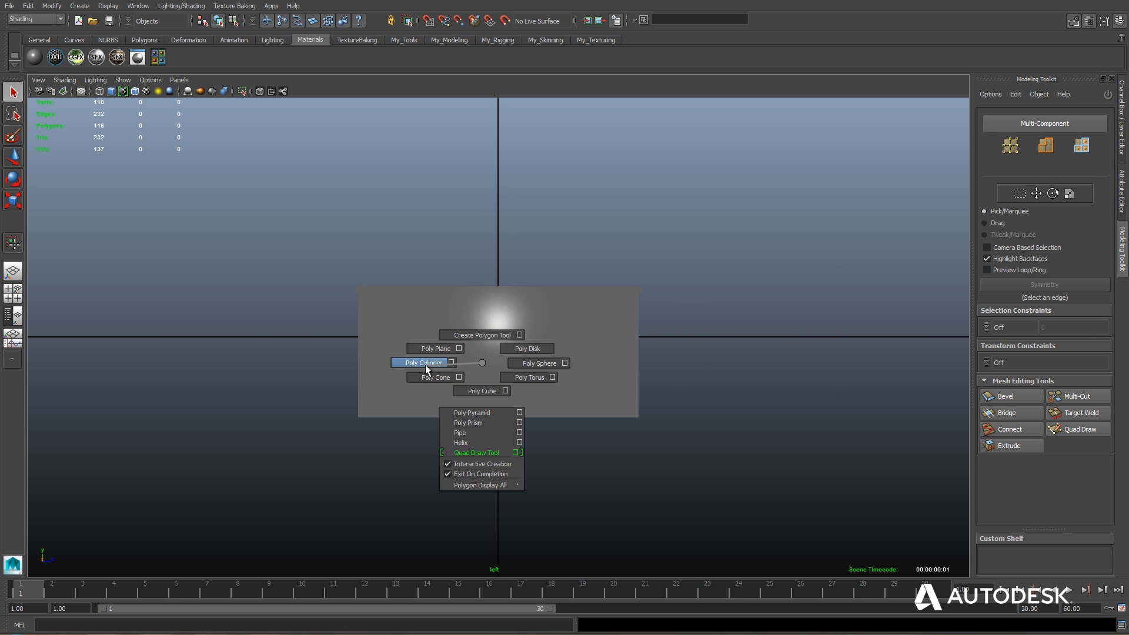
# - Create a Poly Cylinder to cut the arch opening through the walls
pyautogui.click(423, 363)
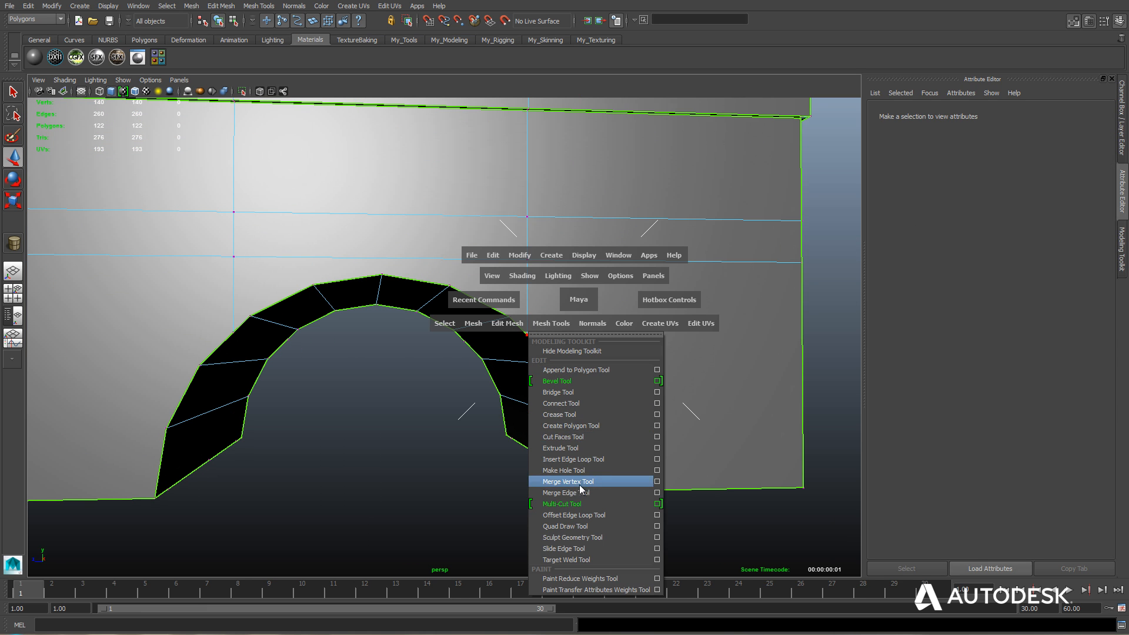
# - Merge stray arch vertices and Multi-Cut a new edge from the arch top
pyautogui.click(574, 482)
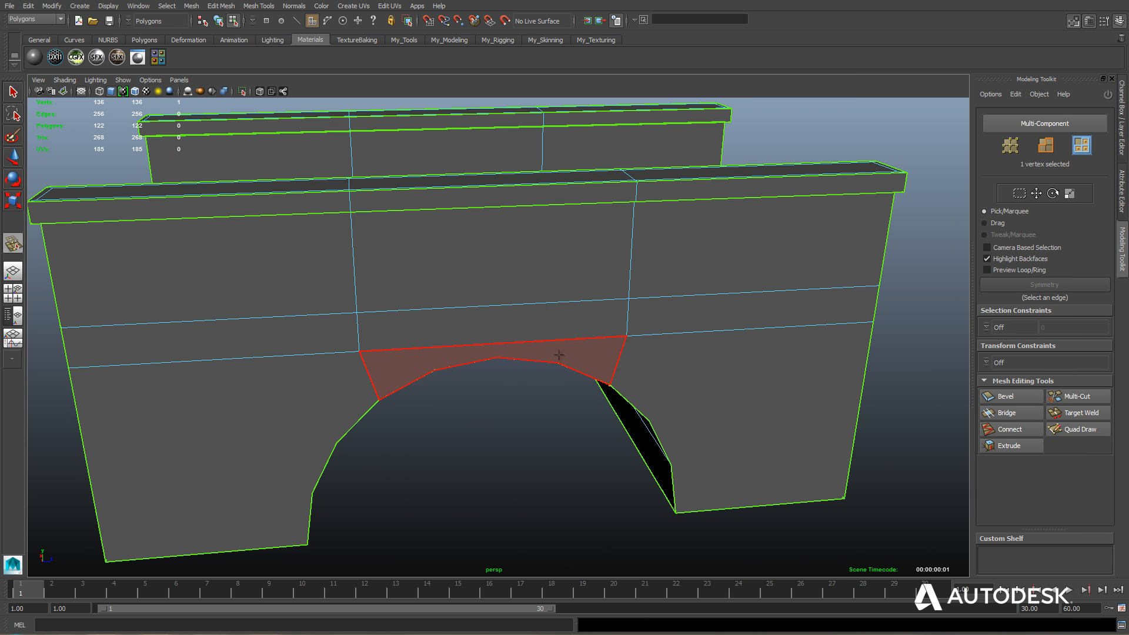
pyautogui.click(1072, 397)
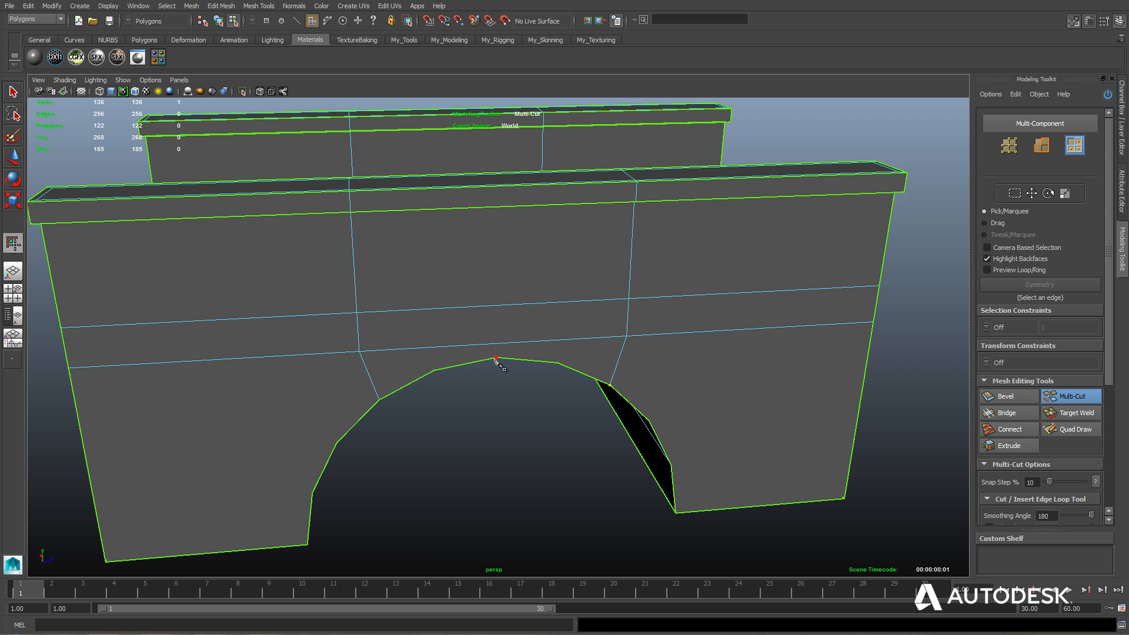
pyautogui.click(1074, 429)
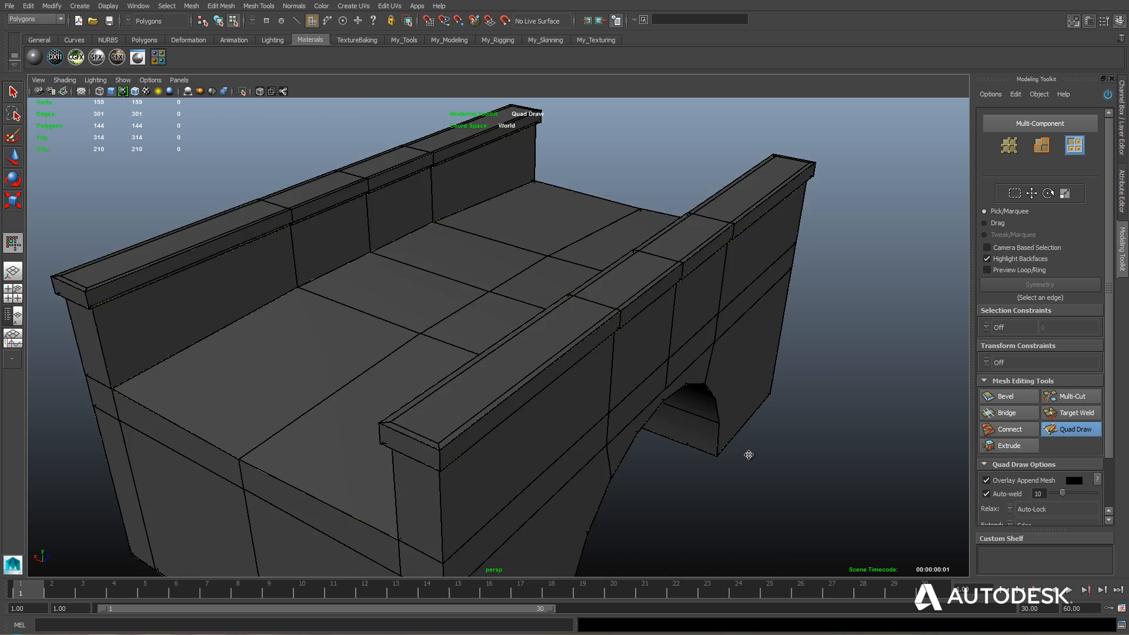
pyautogui.moveTo(749, 455); pyautogui.dragTo(563, 413)
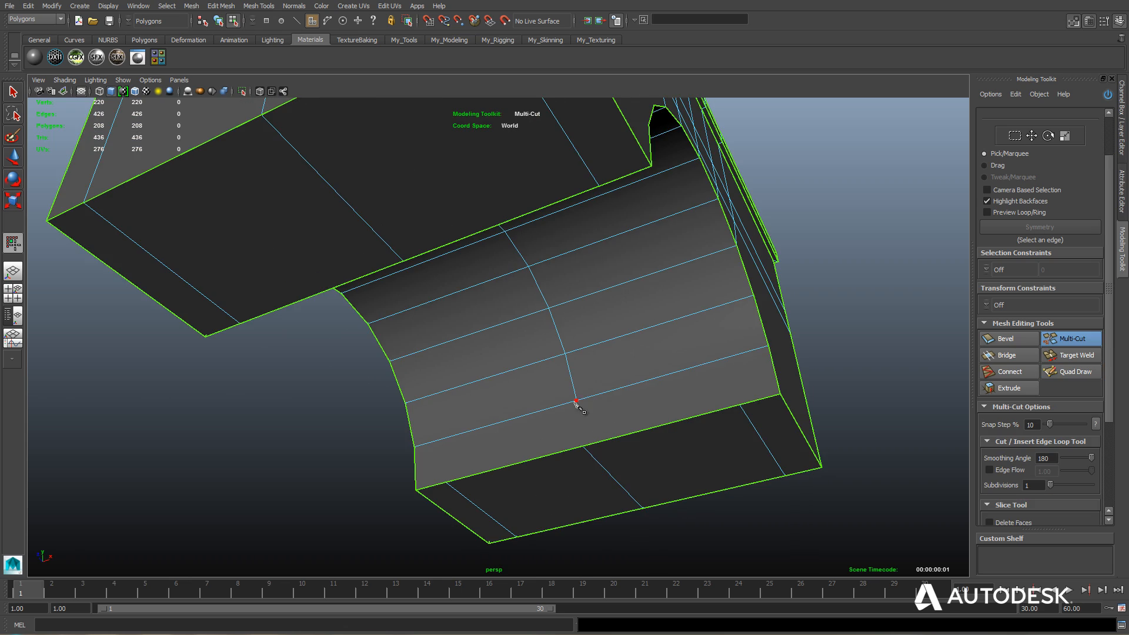
# - Insert edge loops across the wall, up the end wall and vertically on the wall
pyautogui.moveTo(580, 404); pyautogui.dragTo(461, 465)
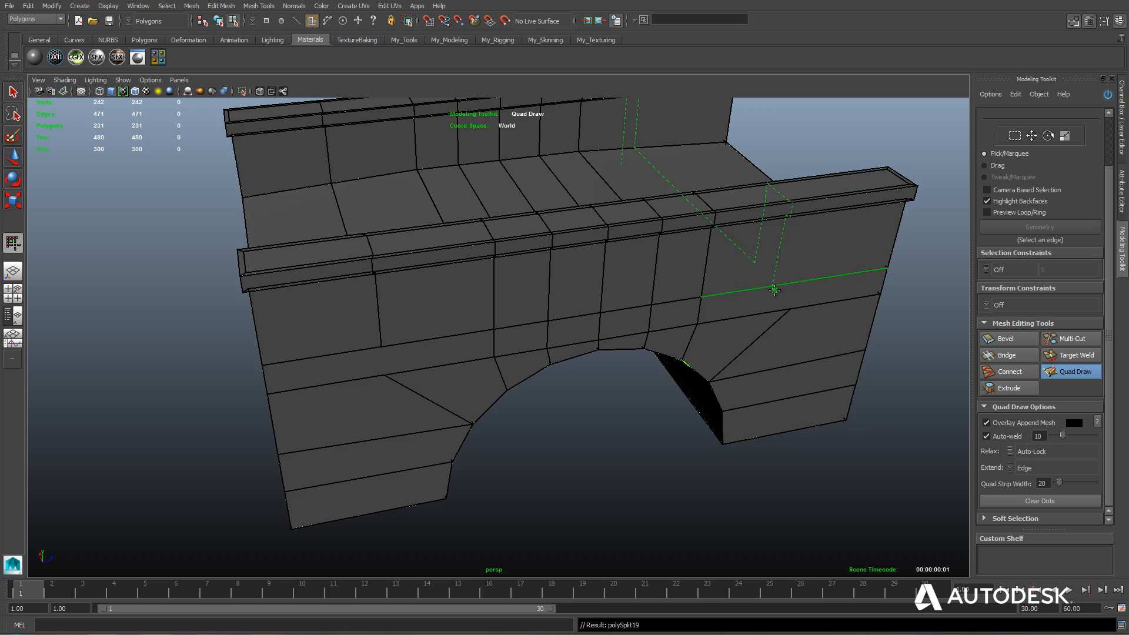
pyautogui.click(1071, 339)
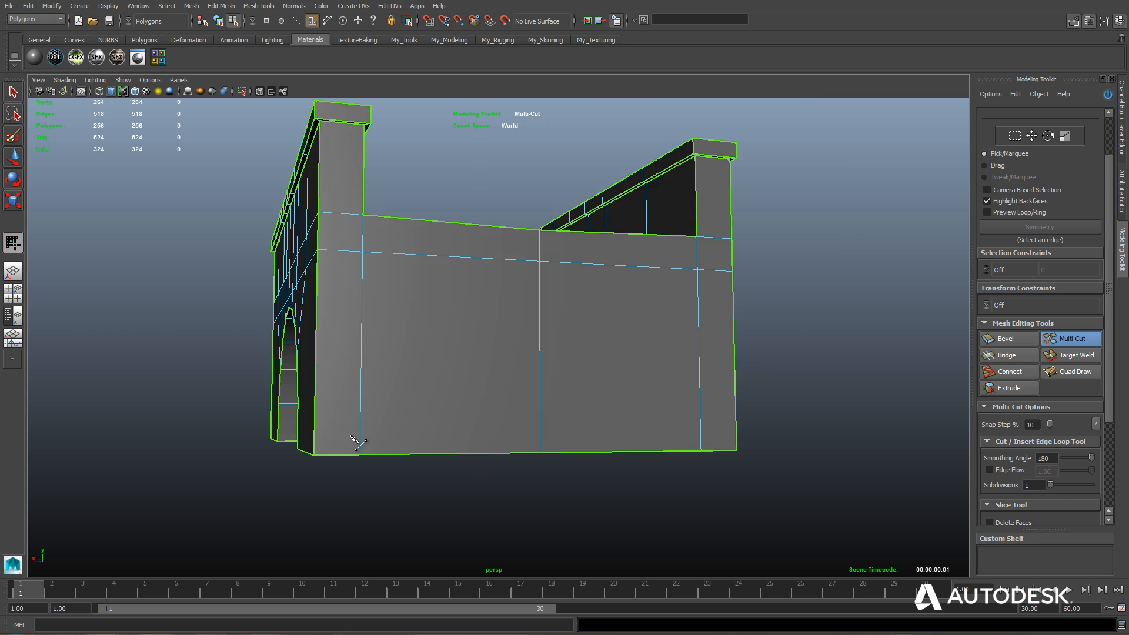
pyautogui.click(1072, 371)
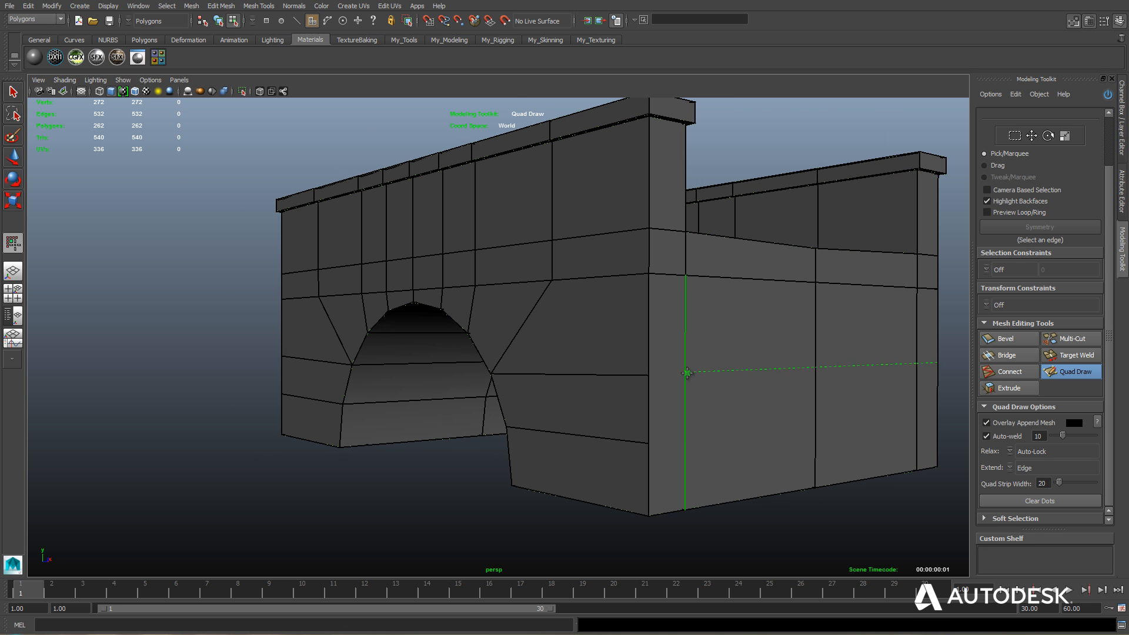
pyautogui.click(1072, 338)
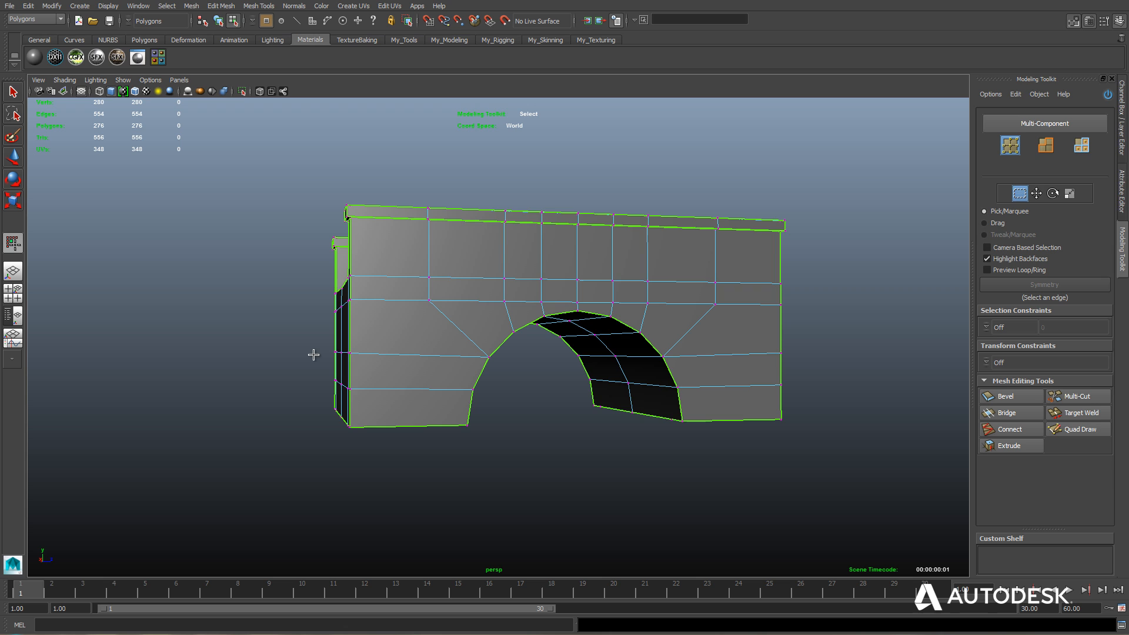
# - Clear the selection and move the top row of wall vertices into line
pyautogui.click(1032, 193)
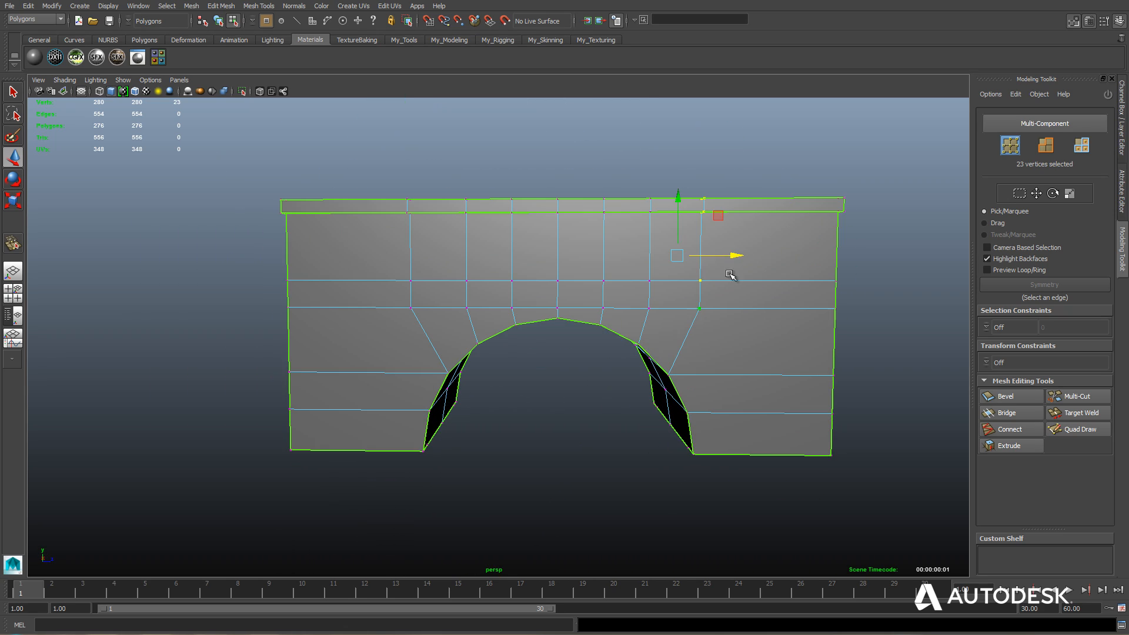
pyautogui.click(1077, 430)
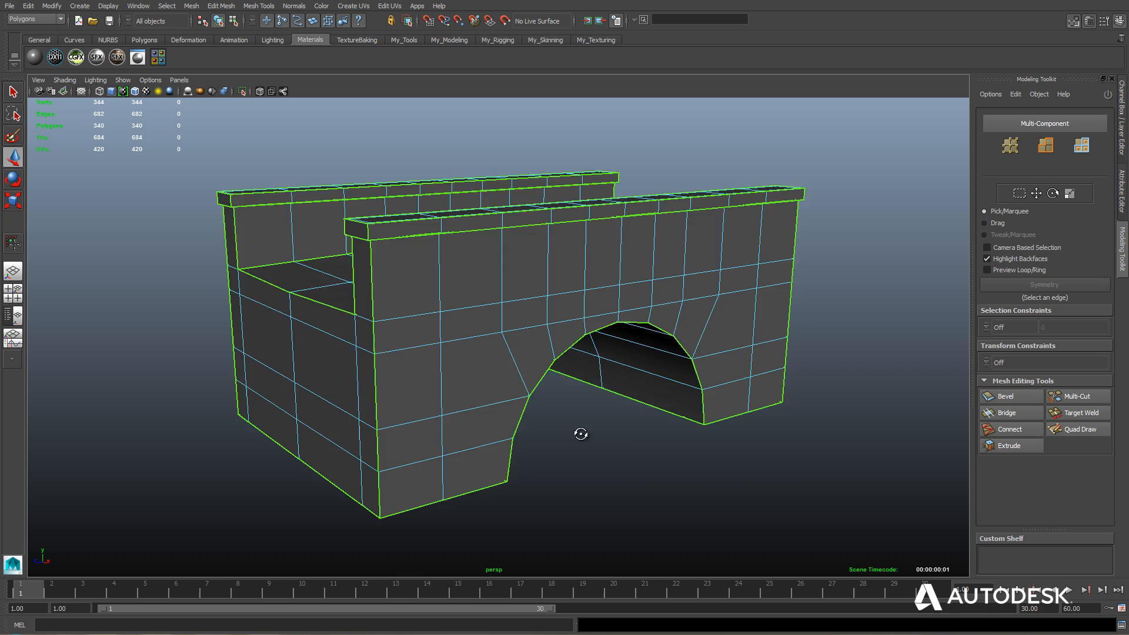
# - Insert edge loops across the arch underside and switch the mesh to Vertex mode
pyautogui.click(1078, 429)
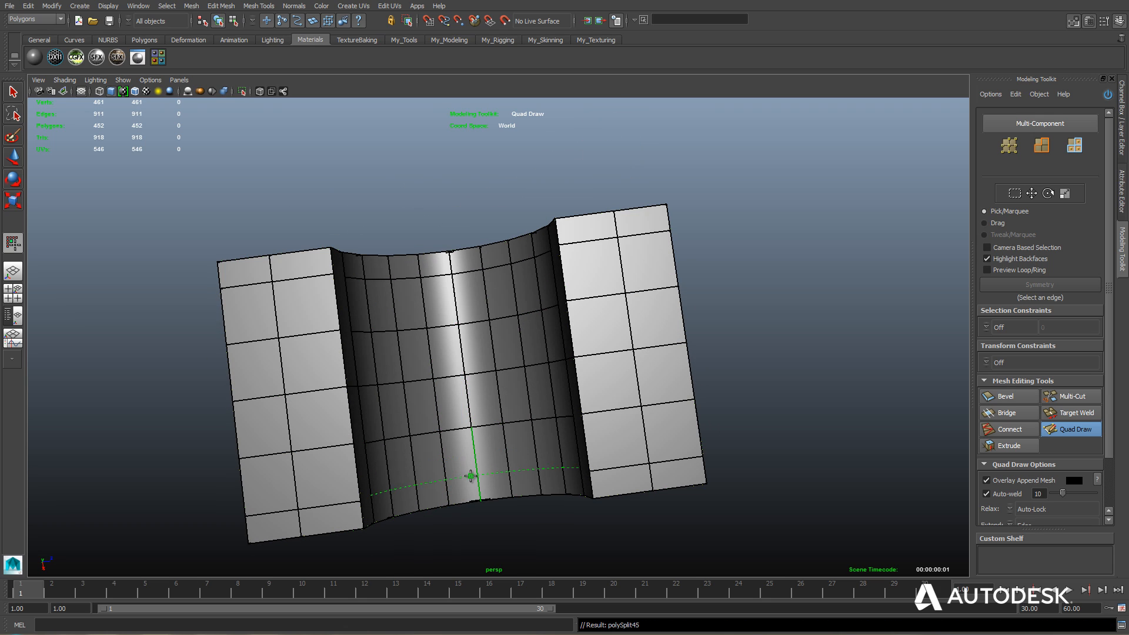
pyautogui.click(1071, 396)
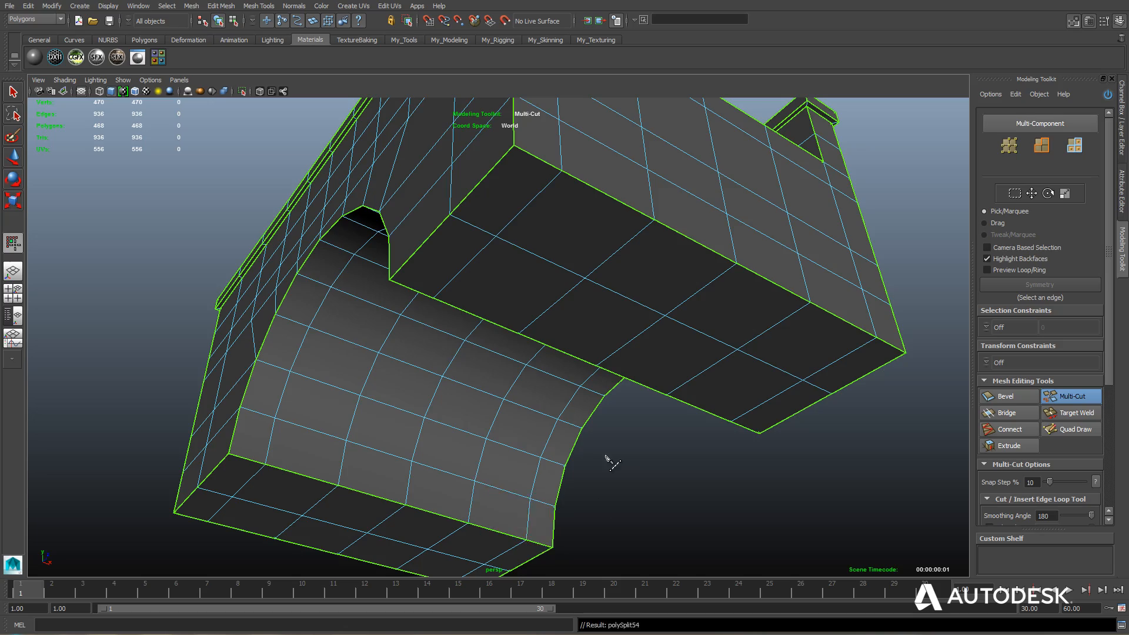
pyautogui.rightClick(466, 244)
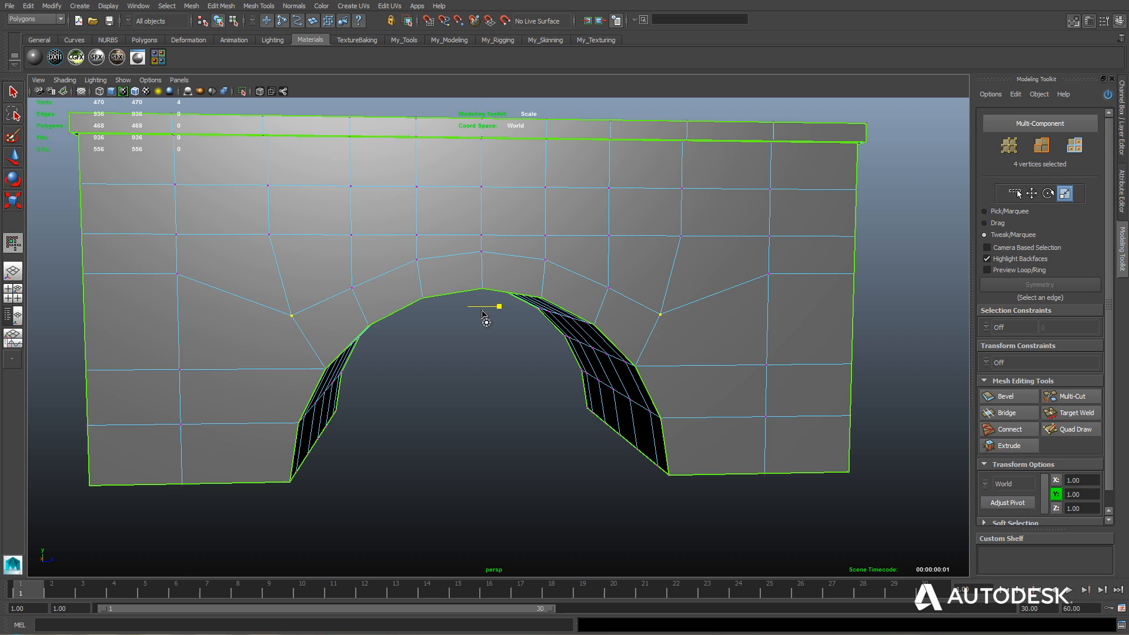
# - Start Multi-Cut to add denser edge loops through the wall and under the arch
pyautogui.click(1047, 193)
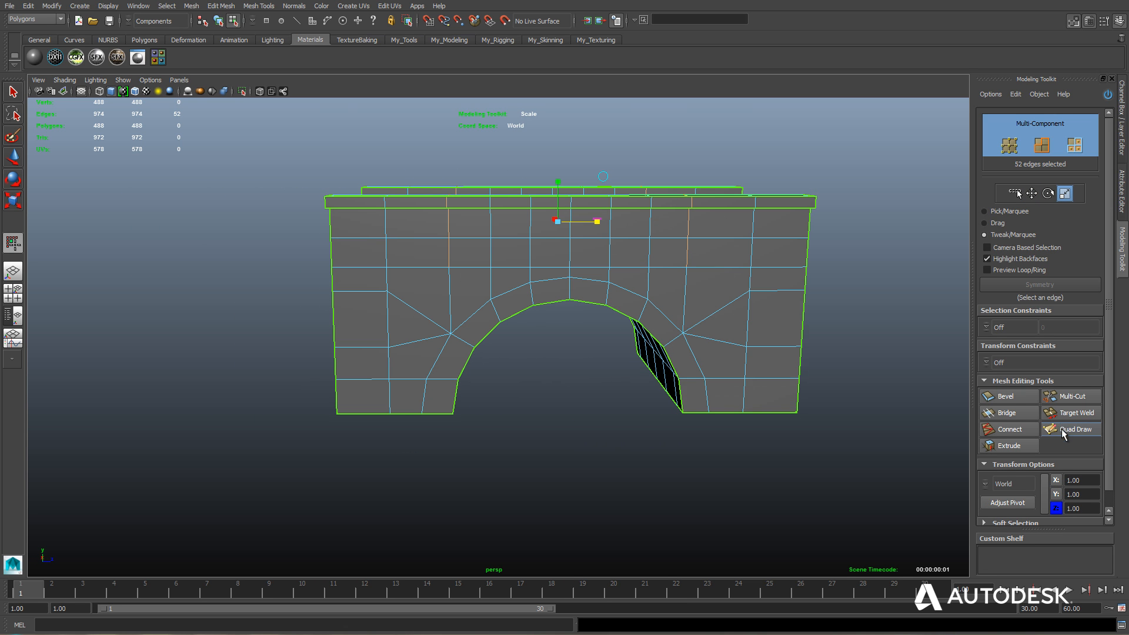
pyautogui.click(1078, 430)
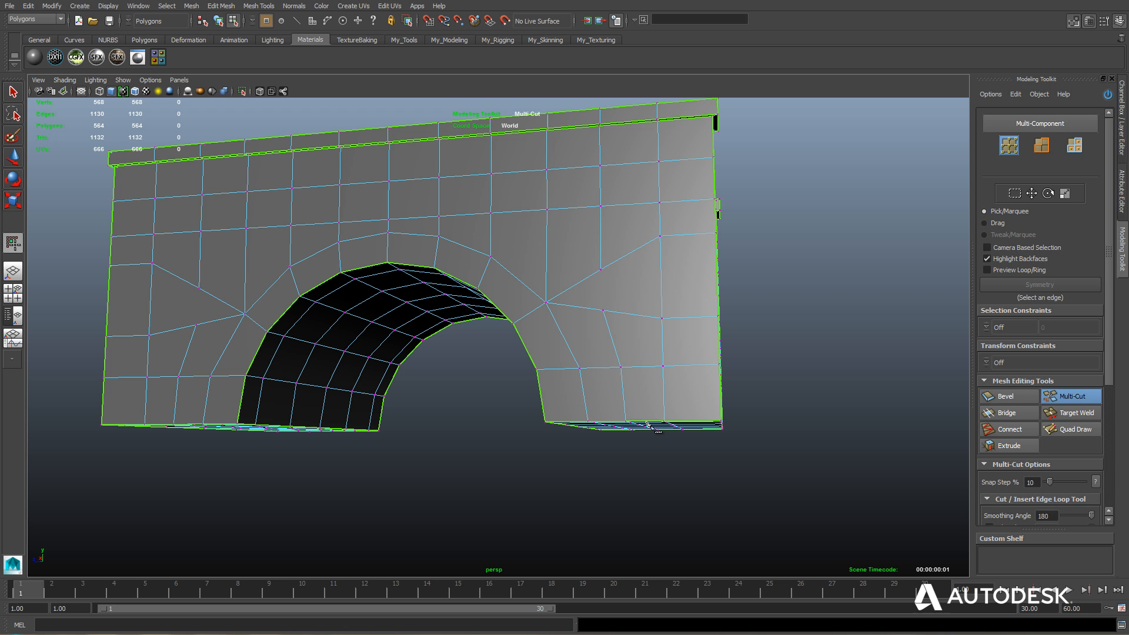
pyautogui.click(1074, 413)
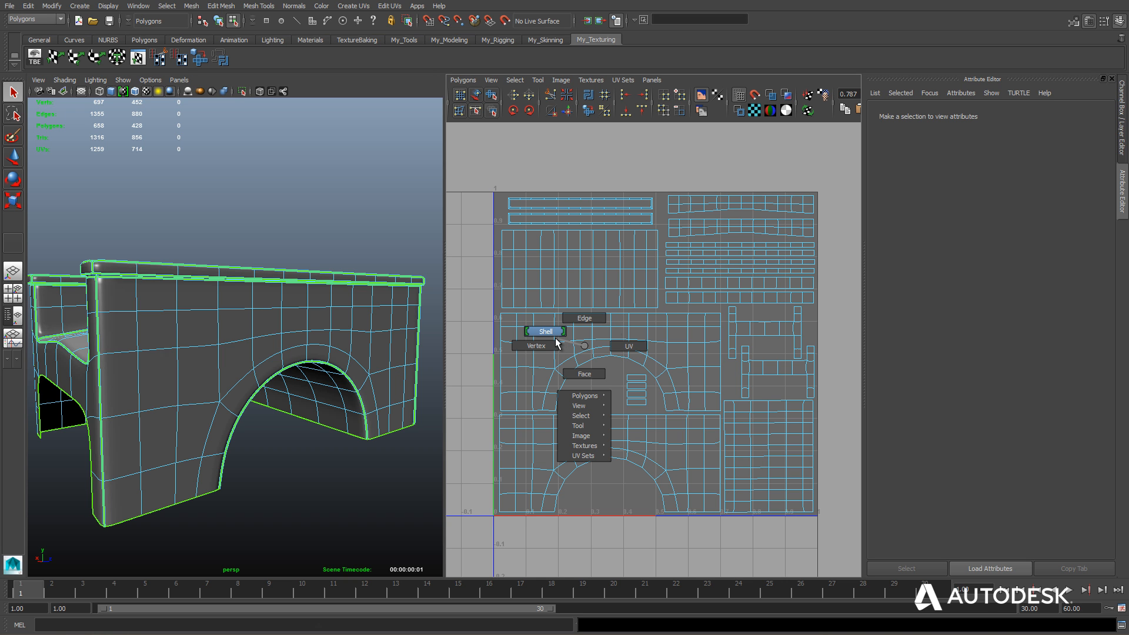
# - In UV Shell mode, move one arch wall's UV shell up into empty texture space
pyautogui.click(545, 332)
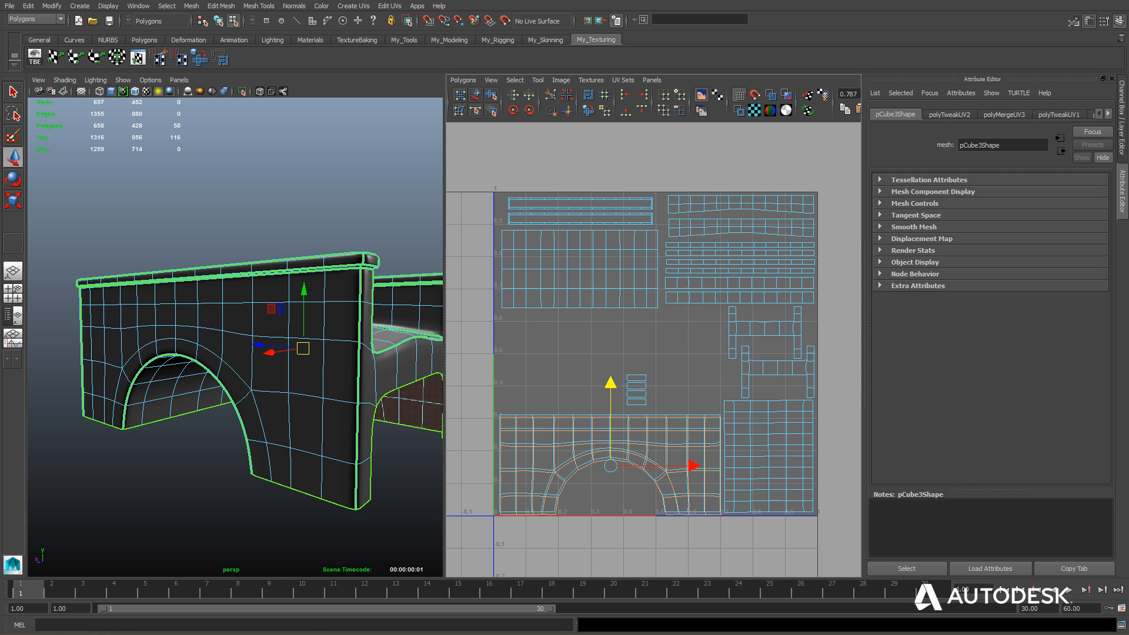
pyautogui.moveTo(169, 518)
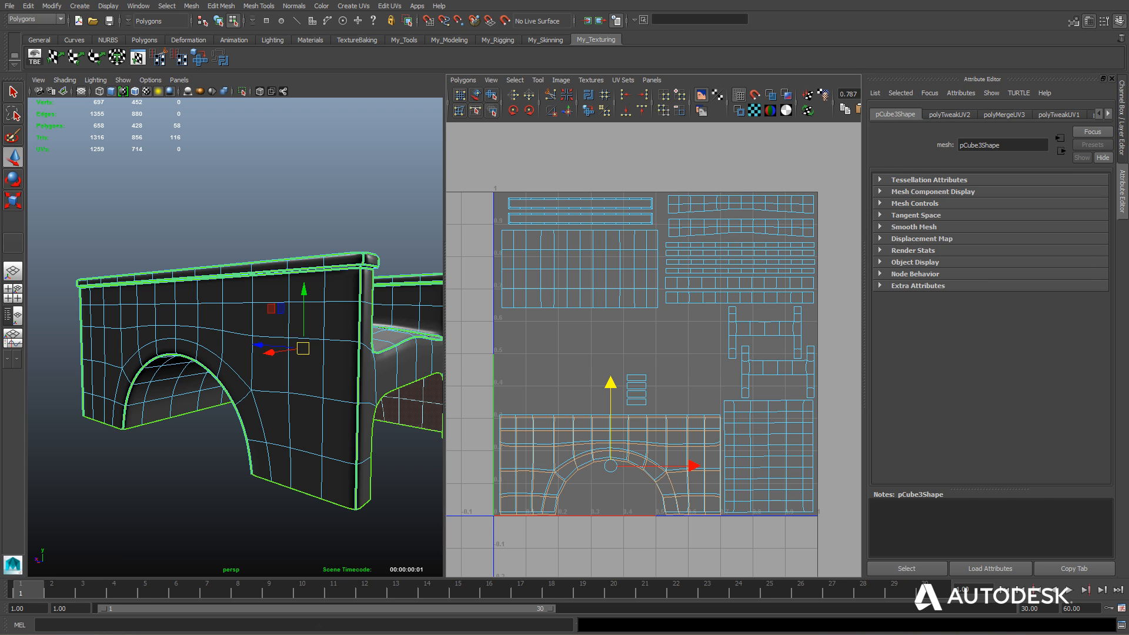
pyautogui.moveTo(570, 505)
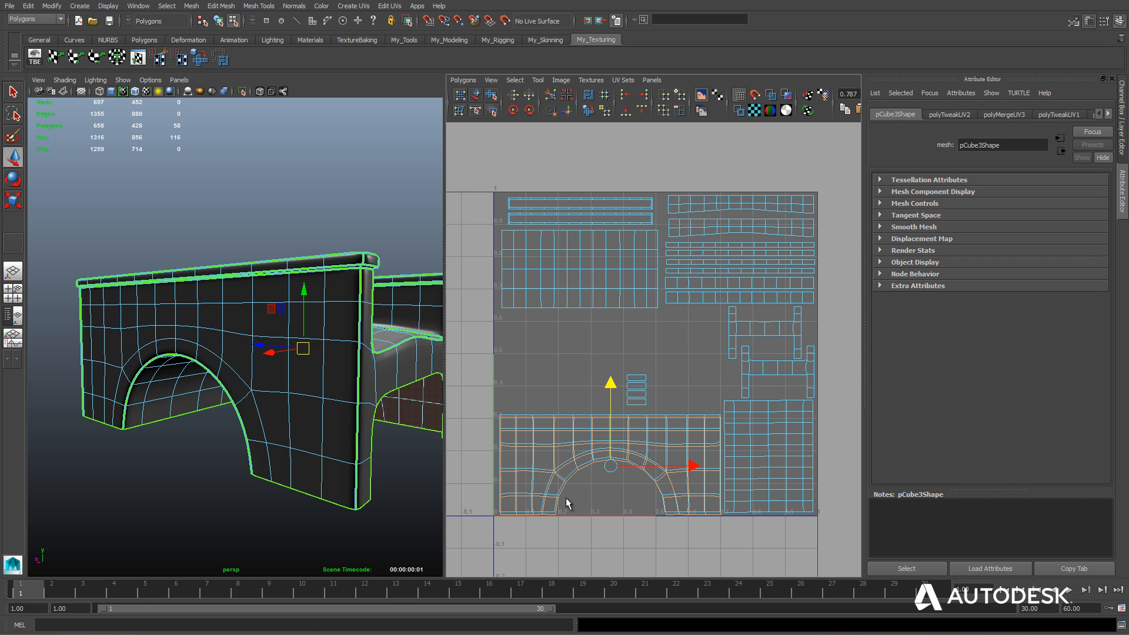
pyautogui.moveTo(609, 468); pyautogui.dragTo(609, 360)
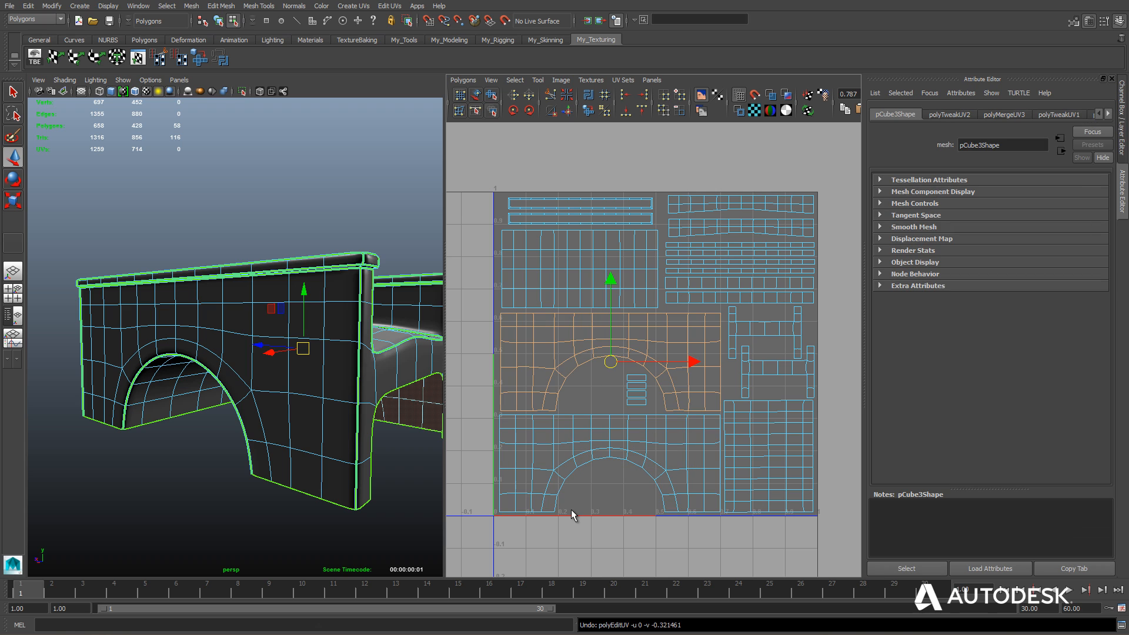
pyautogui.moveTo(563, 372)
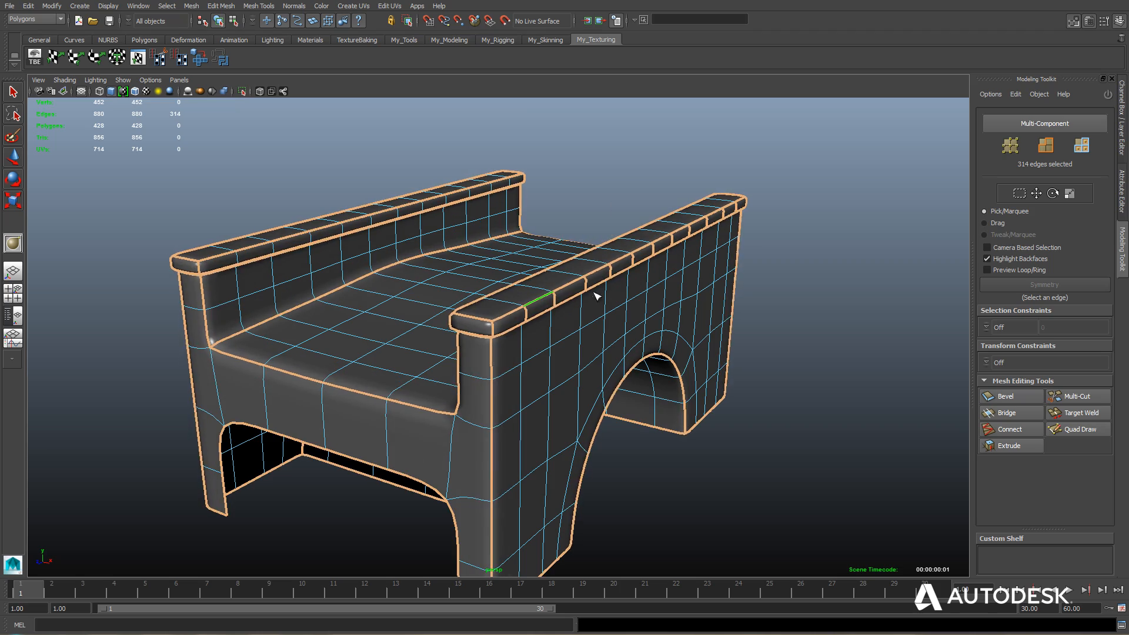
# - Export the selected bridge mesh as an FBX via Export Selection
pyautogui.moveTo(596, 296); pyautogui.dragTo(617, 386)
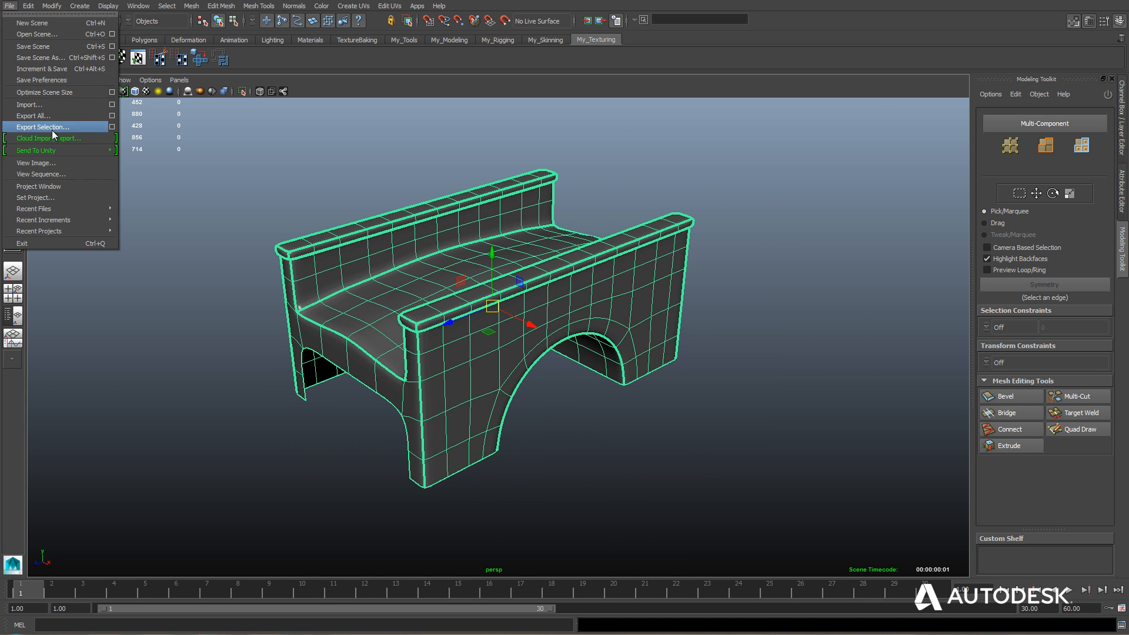
pyautogui.click(43, 127)
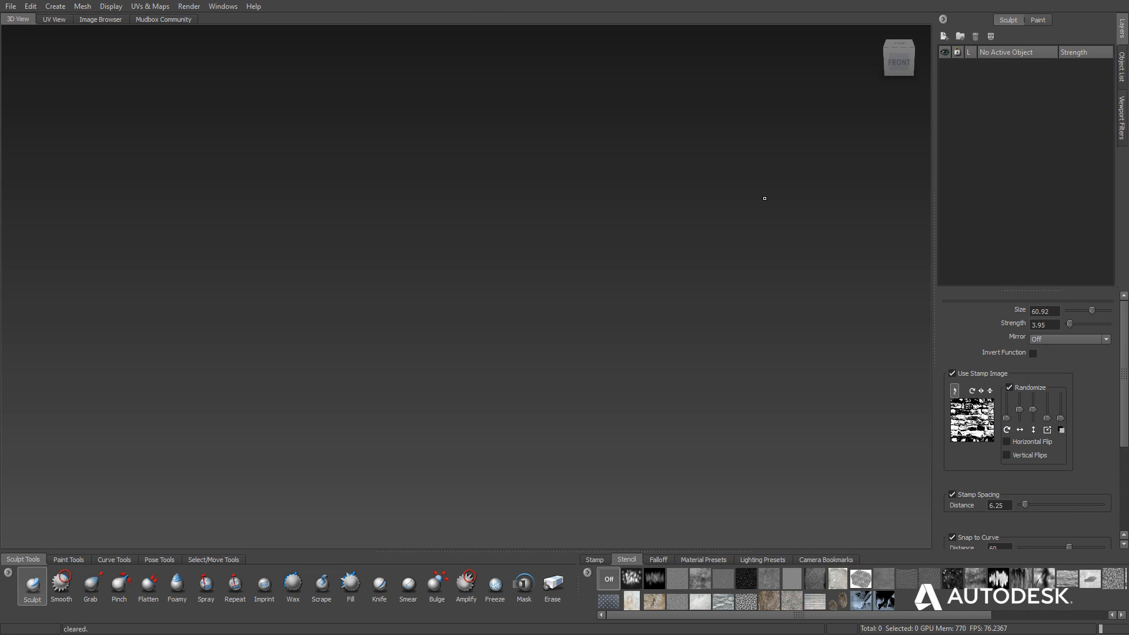
pyautogui.moveTo(8, 6)
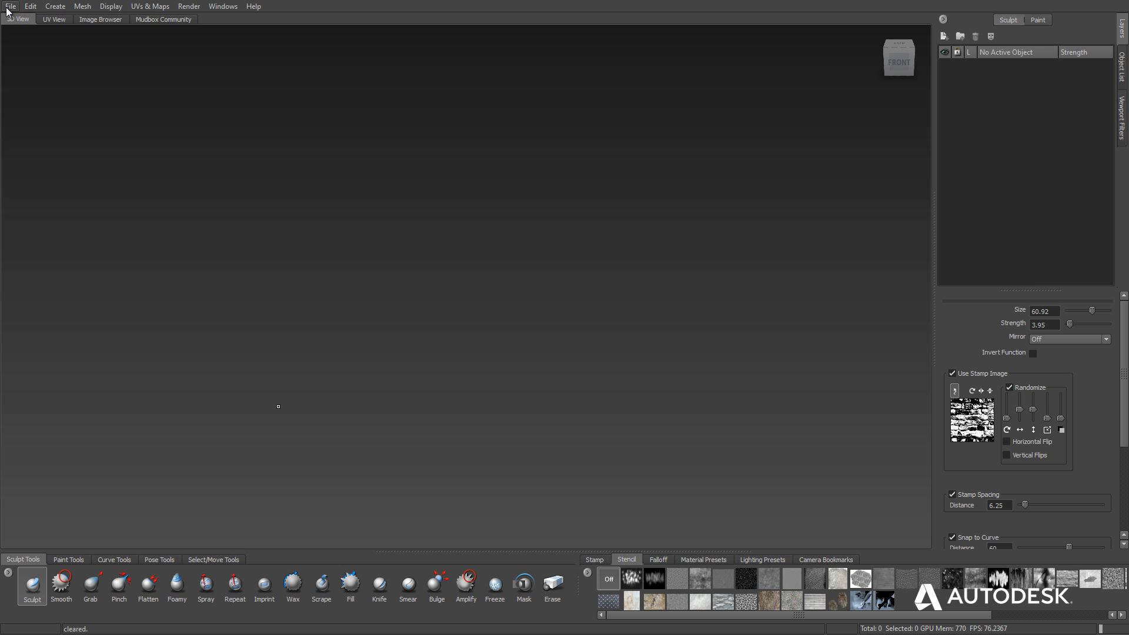
# - Import romanesque_bridge.fbx from the scenes folder into the Mudbox scene
pyautogui.click(7, 7)
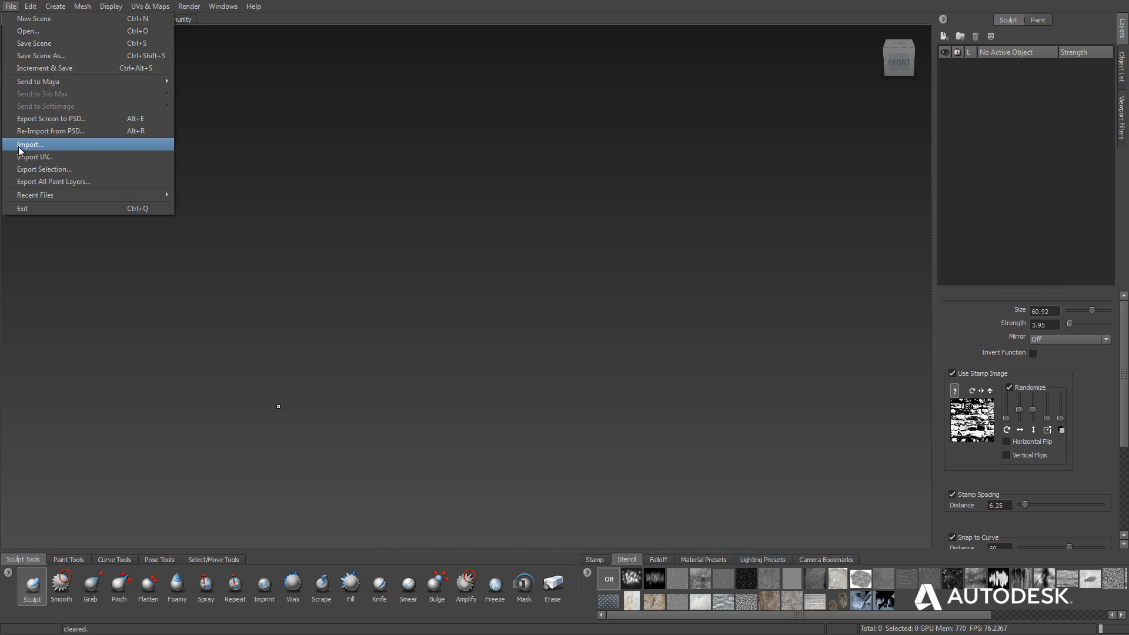
pyautogui.click(28, 144)
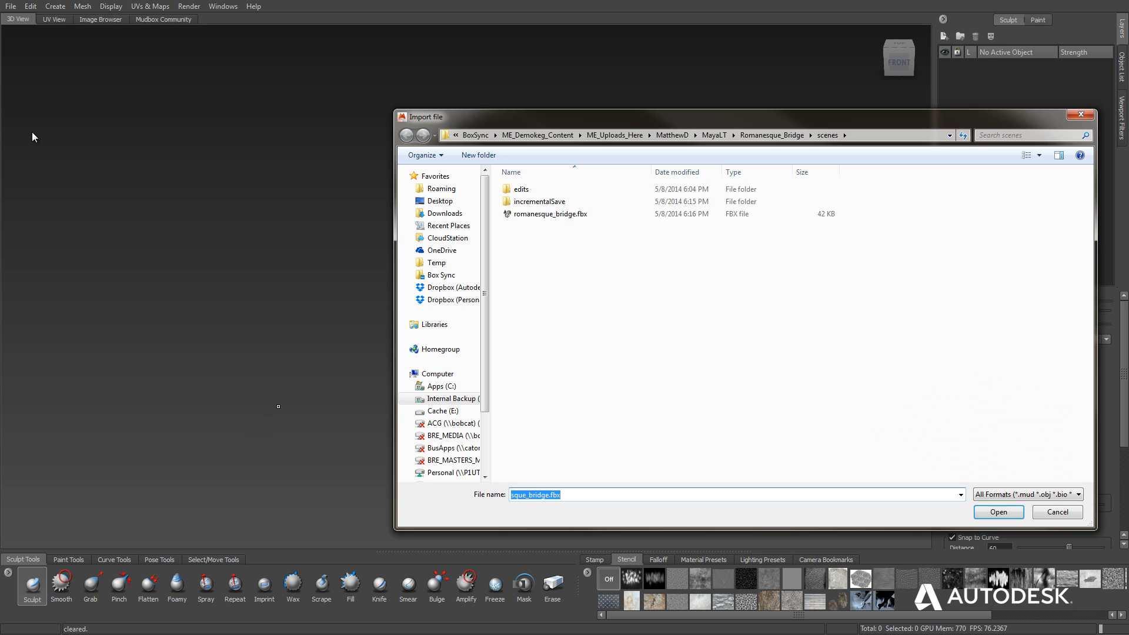
pyautogui.click(551, 214)
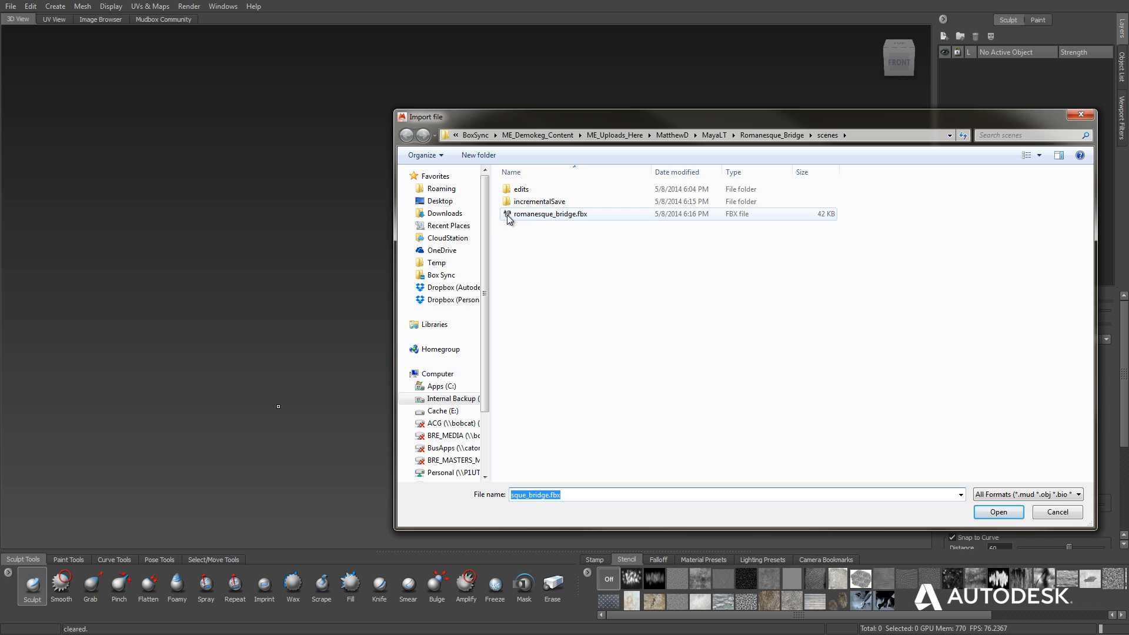
pyautogui.click(999, 512)
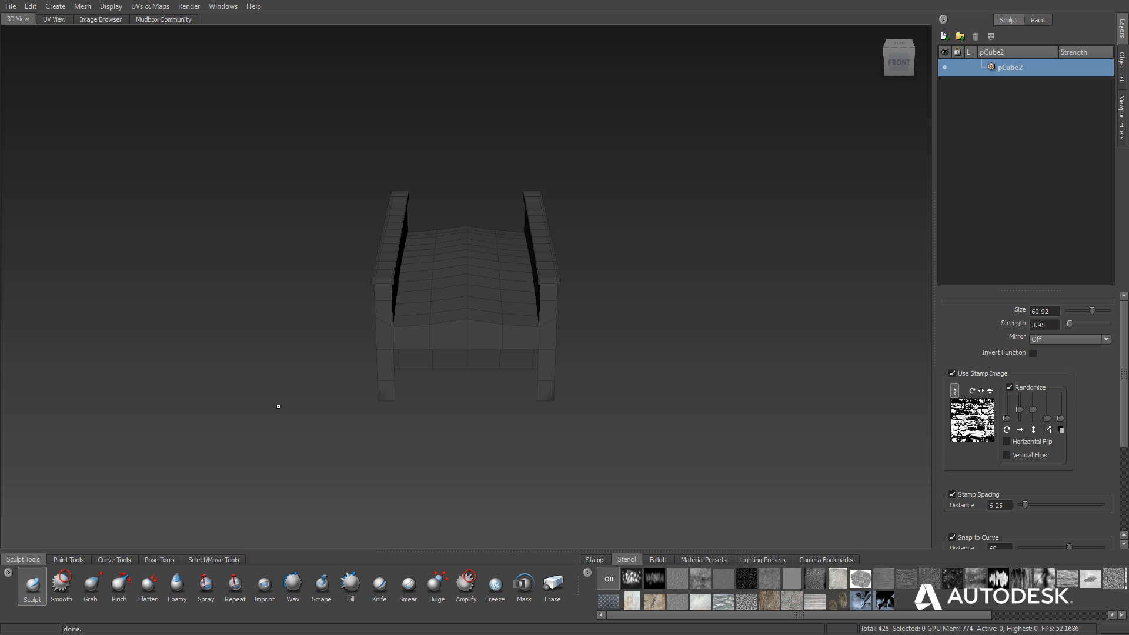
pyautogui.moveTo(369, 336)
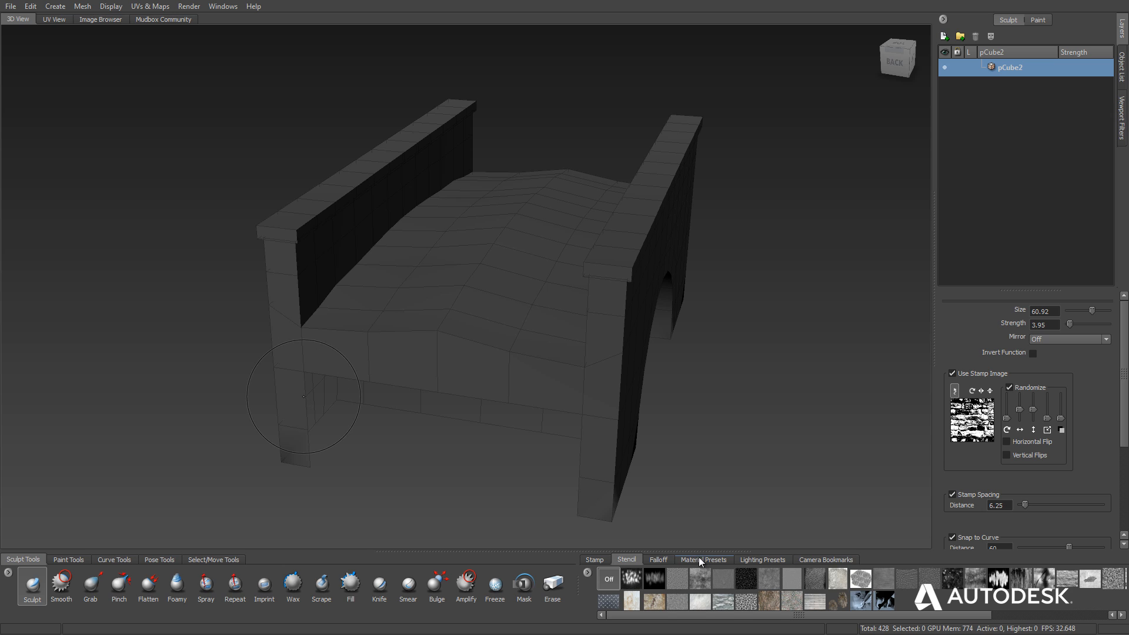
# - Apply the tan clay material preset to the imported bridge mesh
pyautogui.click(704, 559)
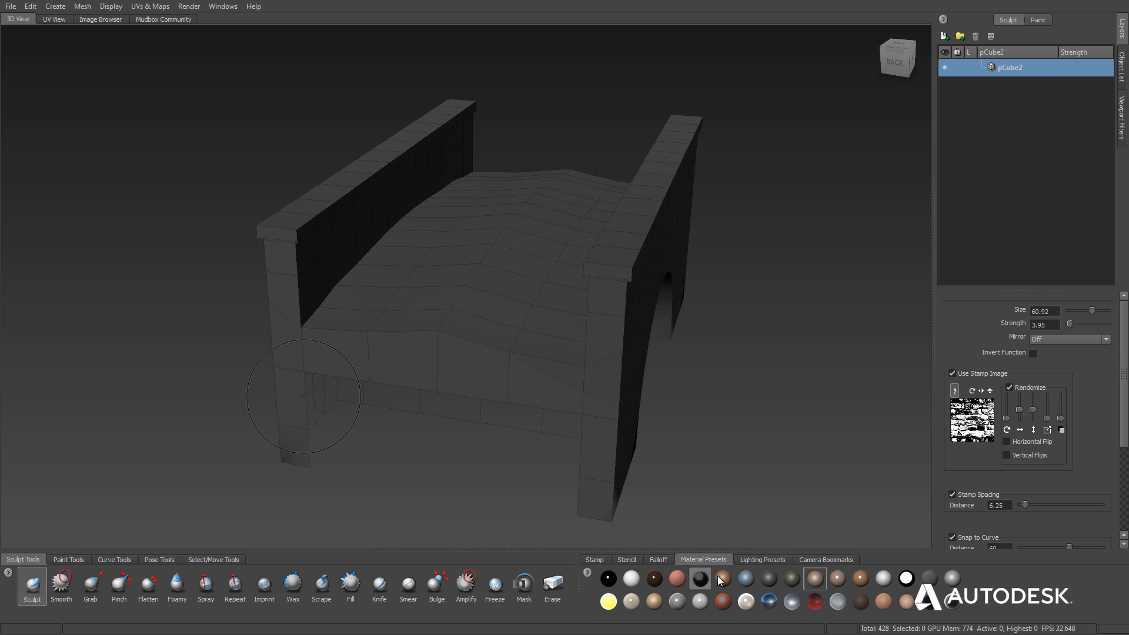
pyautogui.click(815, 578)
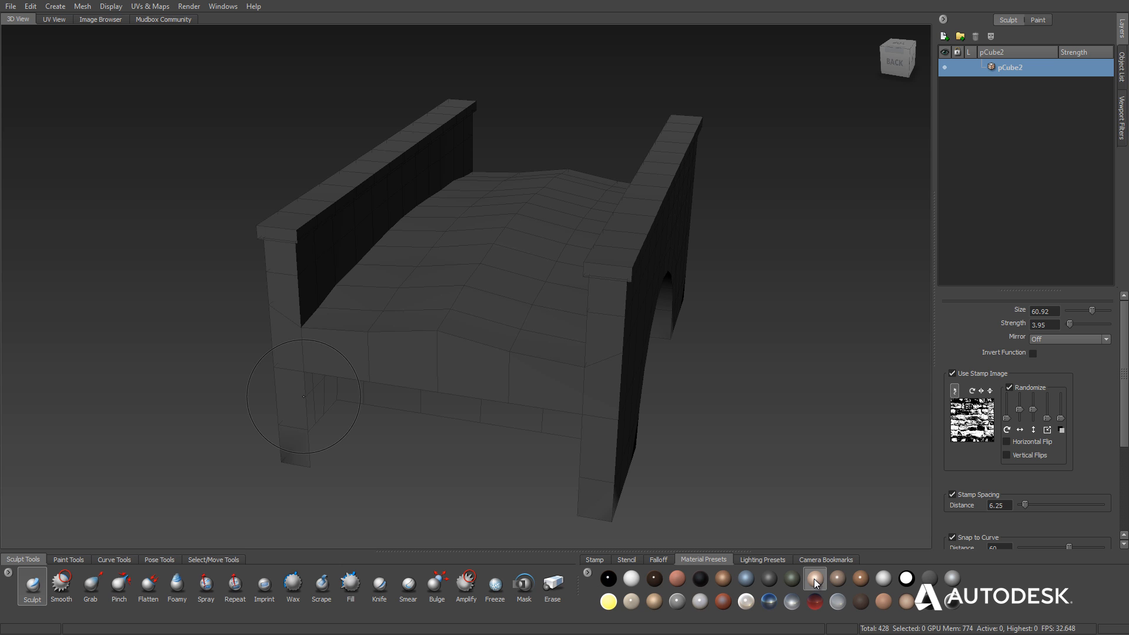
pyautogui.click(814, 579)
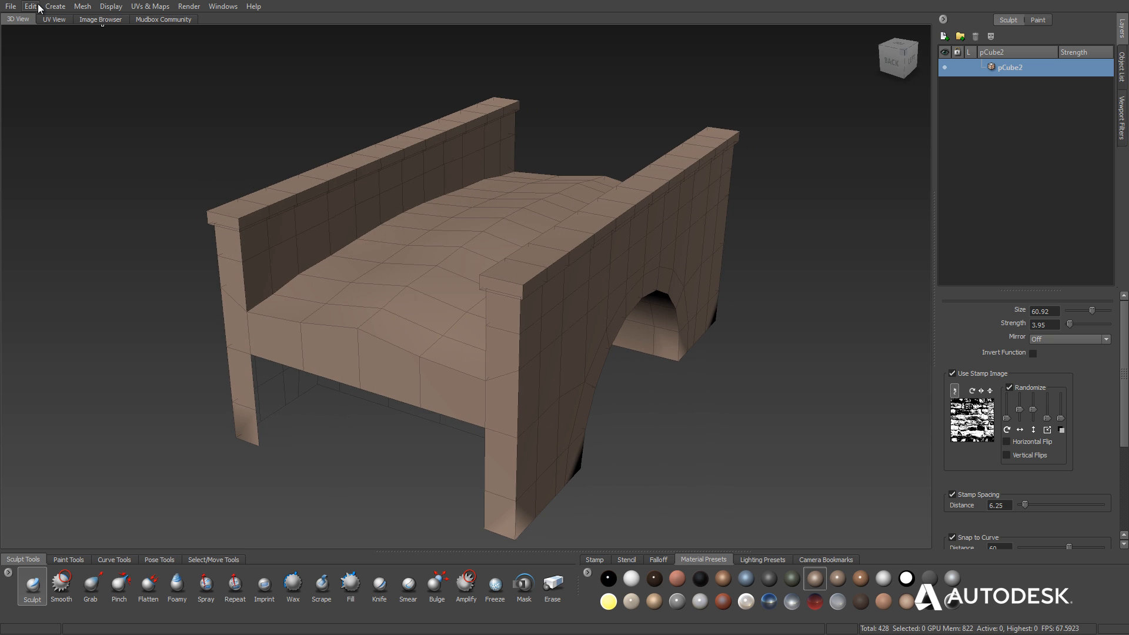
# - Add subdivision levels to the bridge mesh from the Mesh menu for finer detail
pyautogui.click(89, 6)
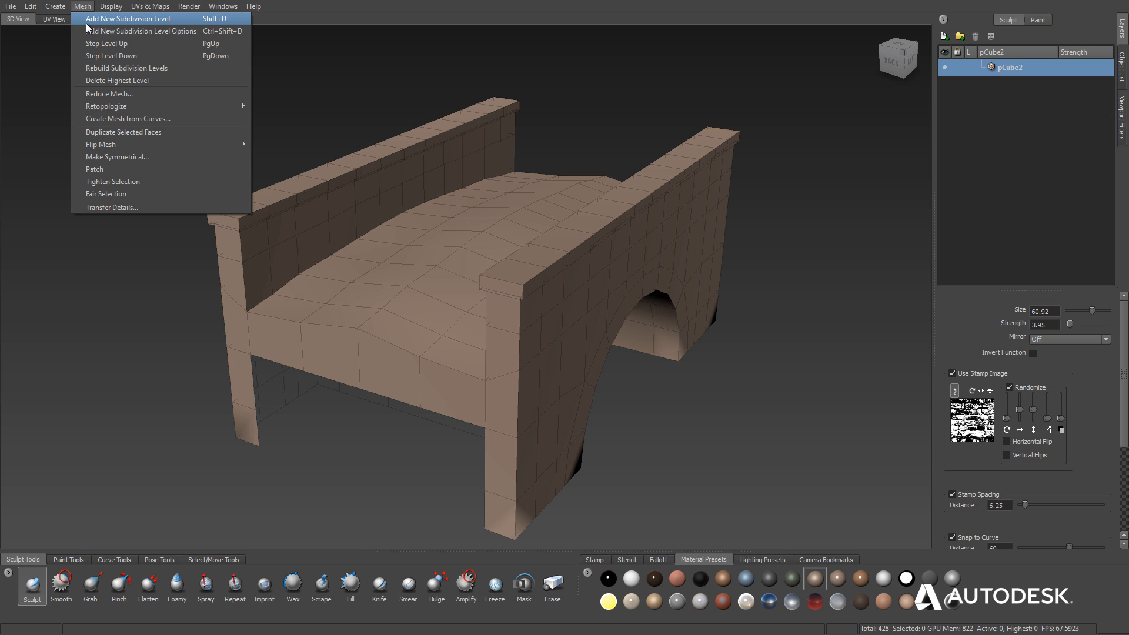
pyautogui.moveTo(237, 286)
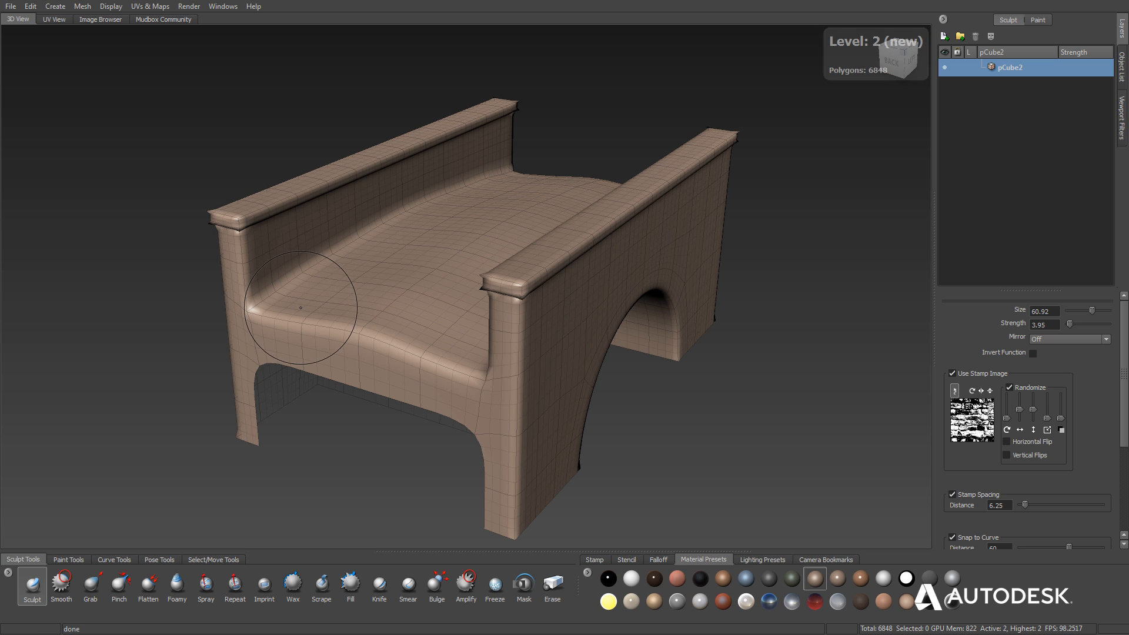
pyautogui.moveTo(322, 363)
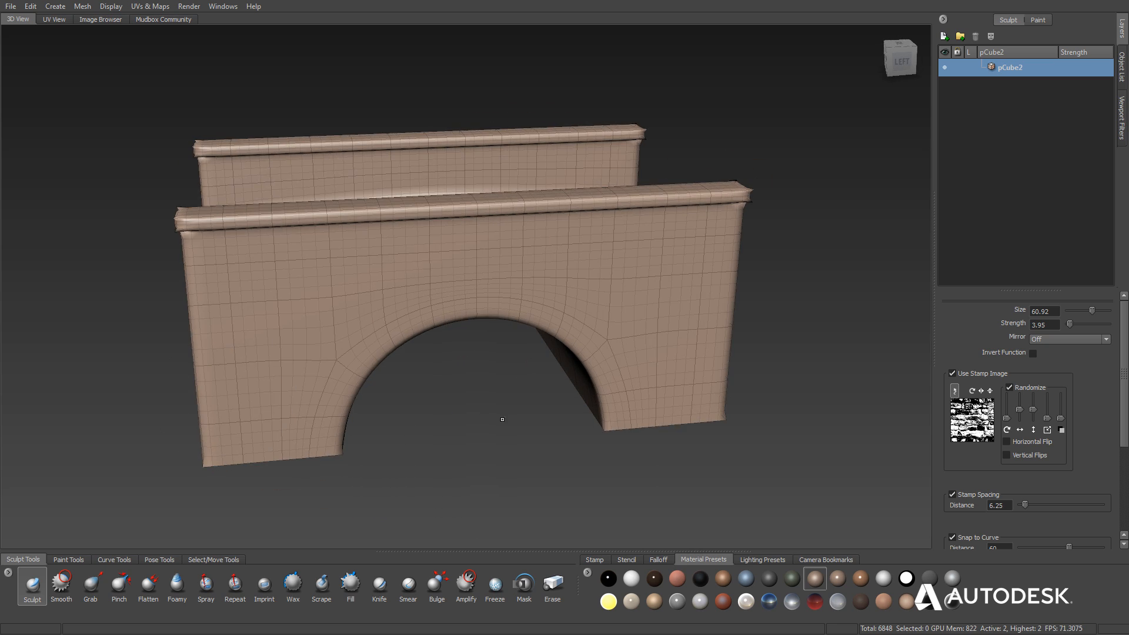
pyautogui.click(626, 560)
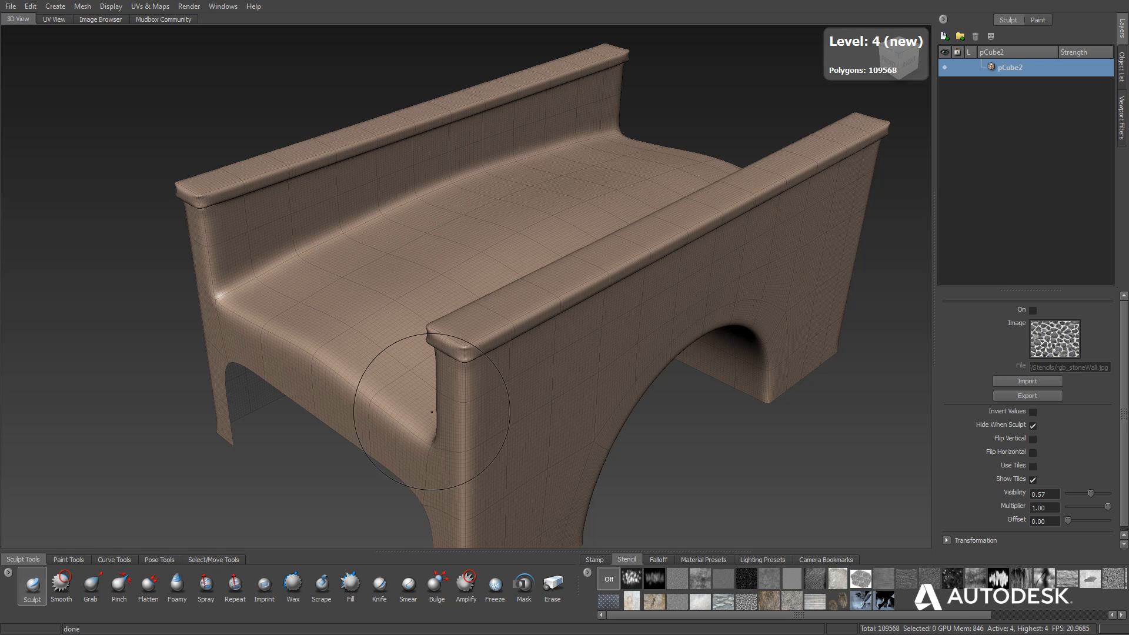
pyautogui.moveTo(417, 422)
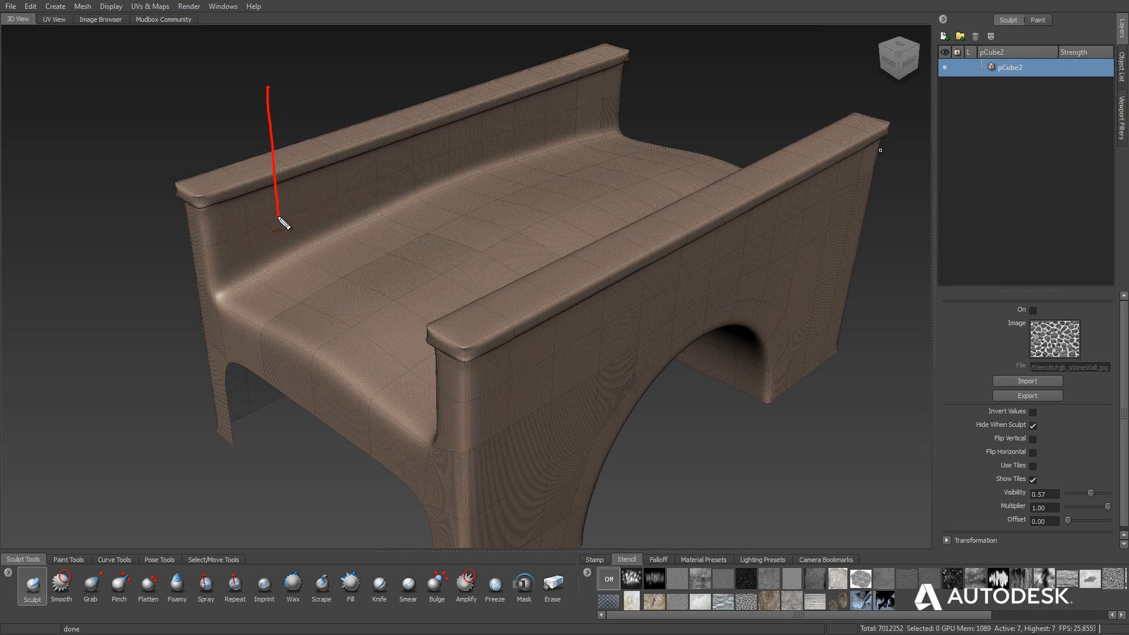
pyautogui.moveTo(281, 224); pyautogui.dragTo(413, 67)
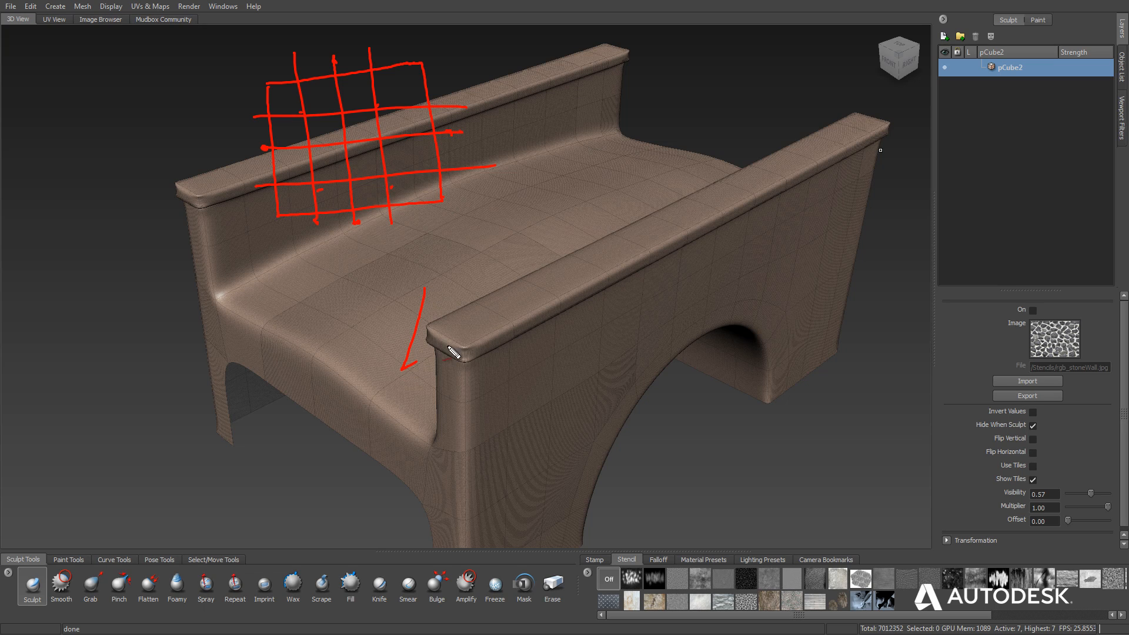
pyautogui.moveTo(429, 288); pyautogui.dragTo(479, 331)
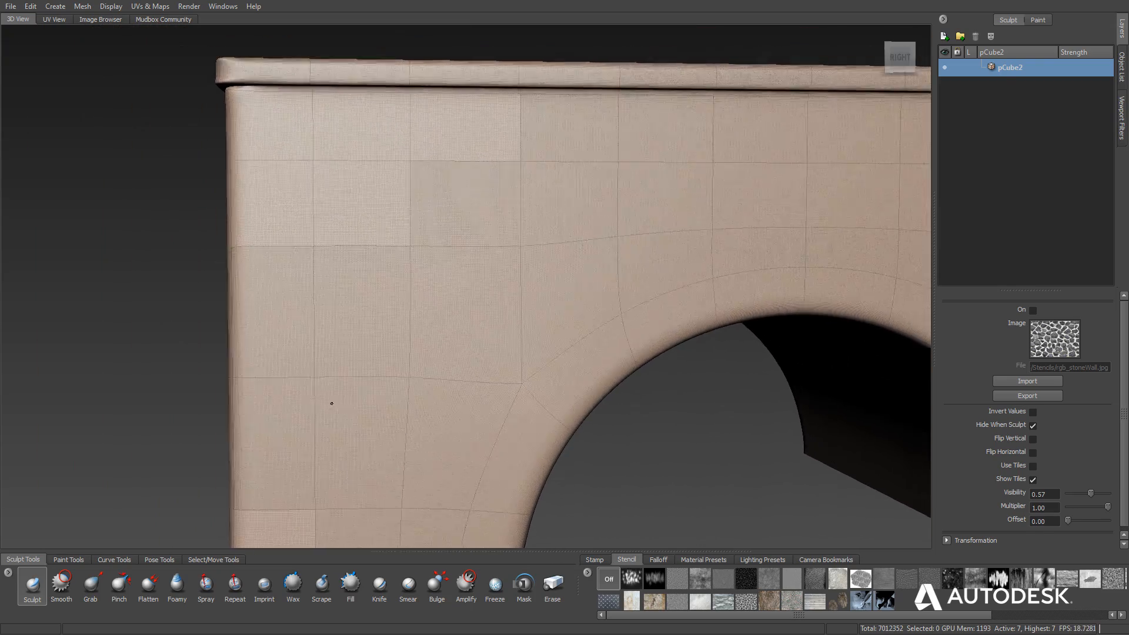
# - Stroke rough cracked stone texture through the grime stencil onto the bridge wall
pyautogui.click(705, 578)
pyautogui.write('Rough Cracks')
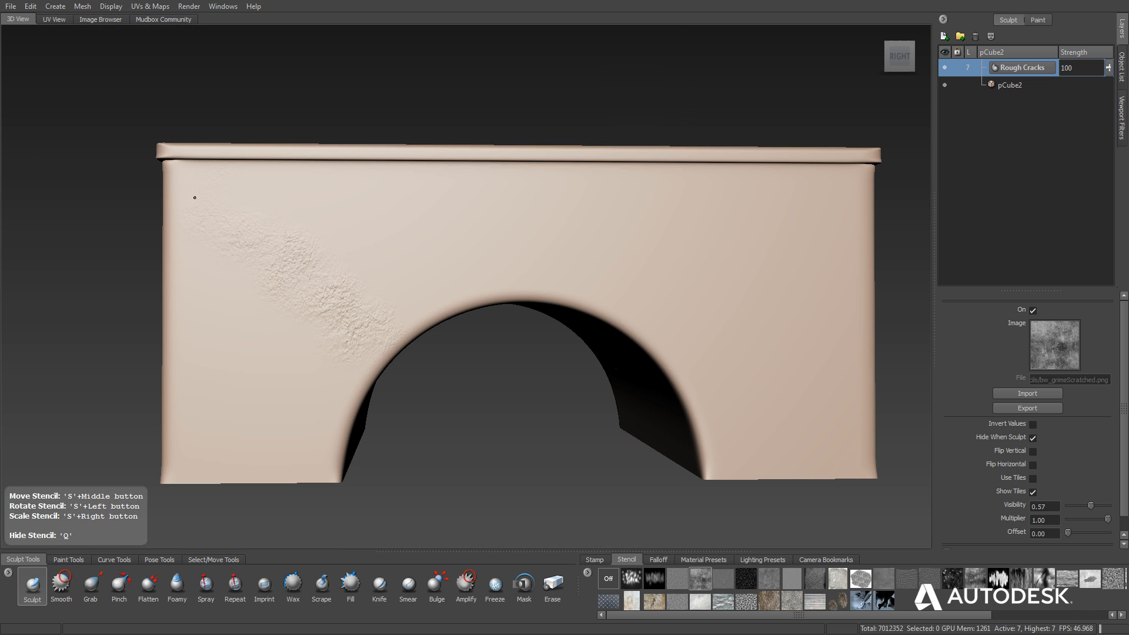
pyautogui.moveTo(195, 198); pyautogui.dragTo(231, 461)
pyautogui.write('50')
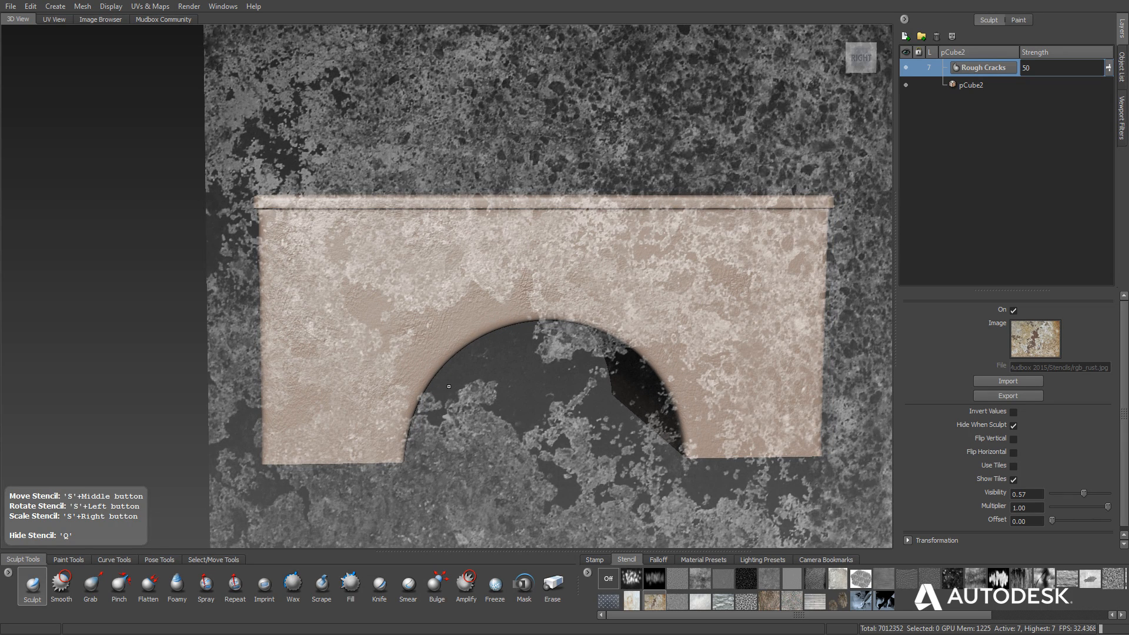
# - Add a new sculpt layer above Rough Cracks and sculpt pitted texture across the wall
pyautogui.click(908, 37)
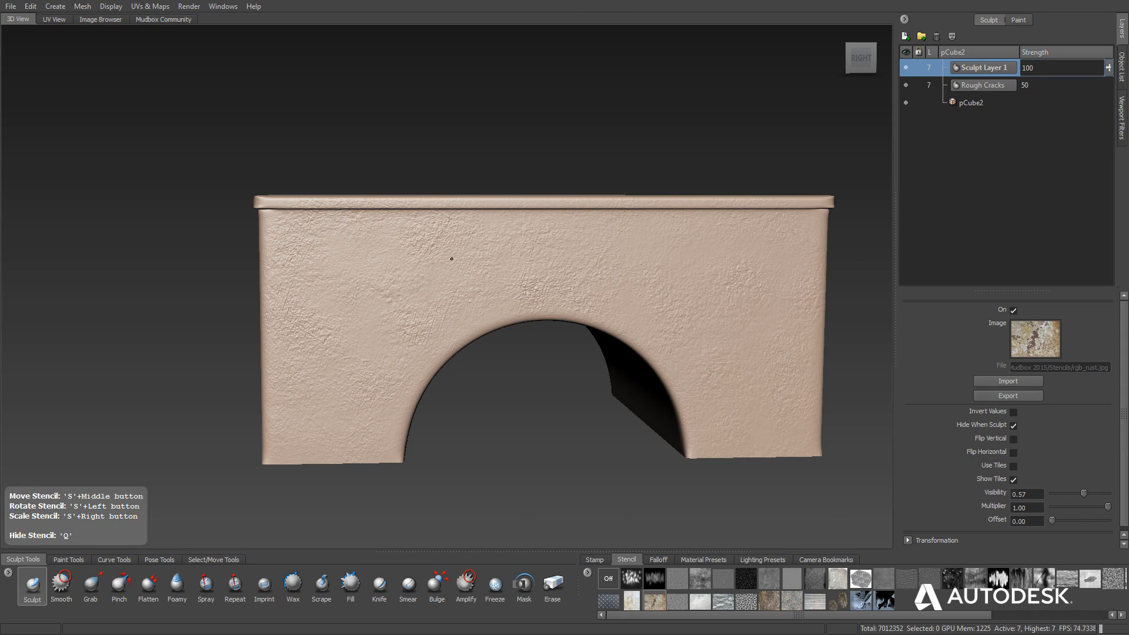
pyautogui.moveTo(452, 257); pyautogui.dragTo(687, 402)
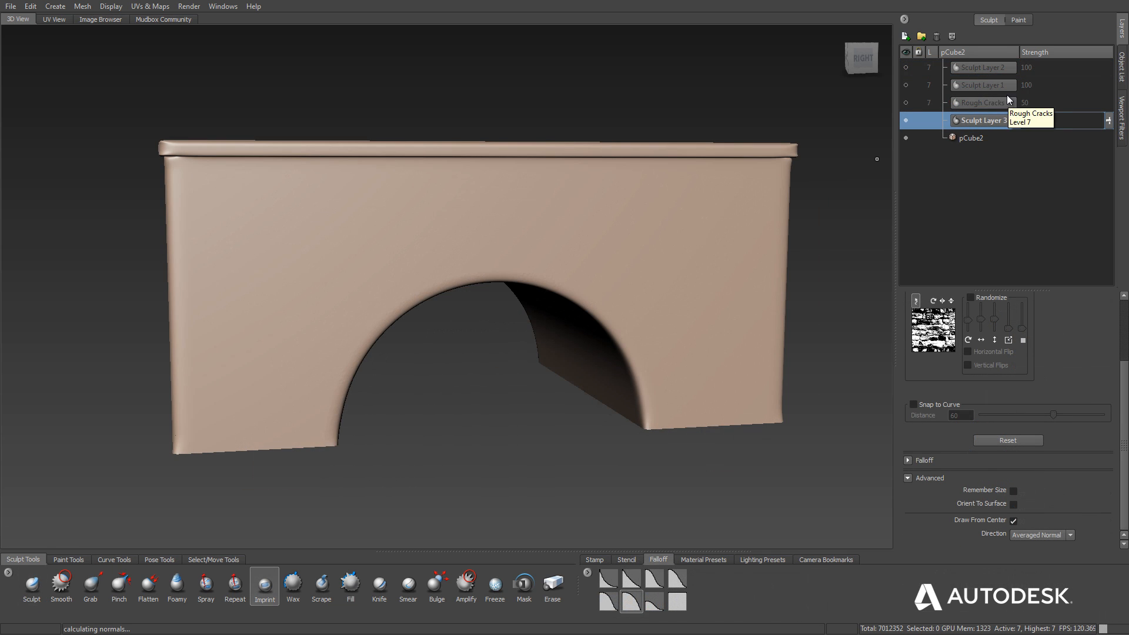
# - Rename the new sculpt layer to bricks and bring up the brush stamp images
pyautogui.doubleClick(982, 121)
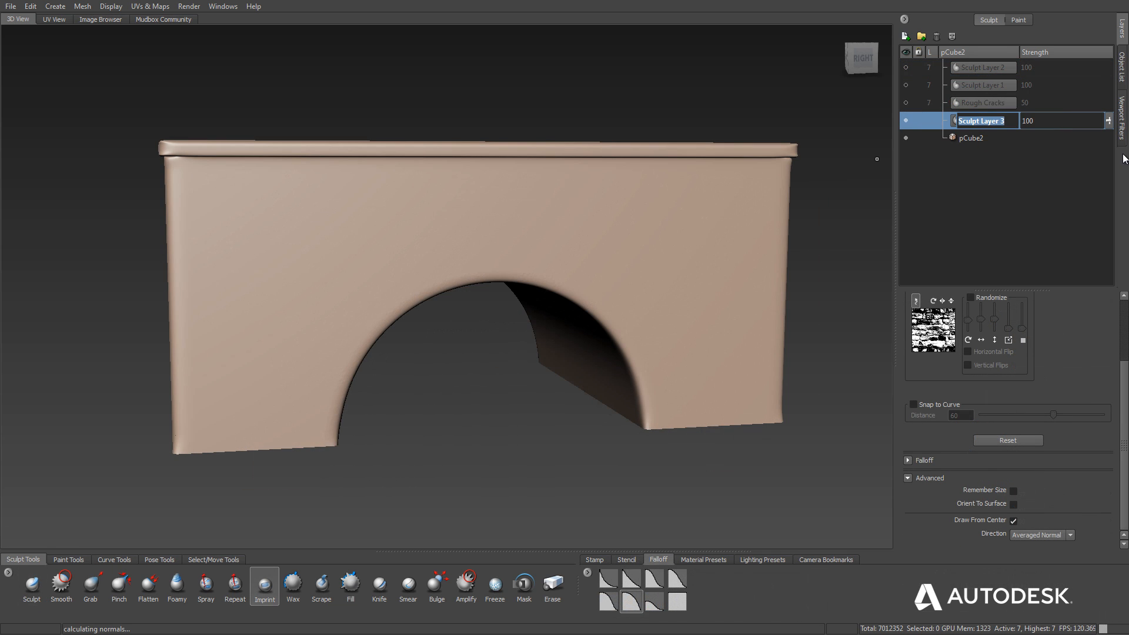
pyautogui.write('bricks')
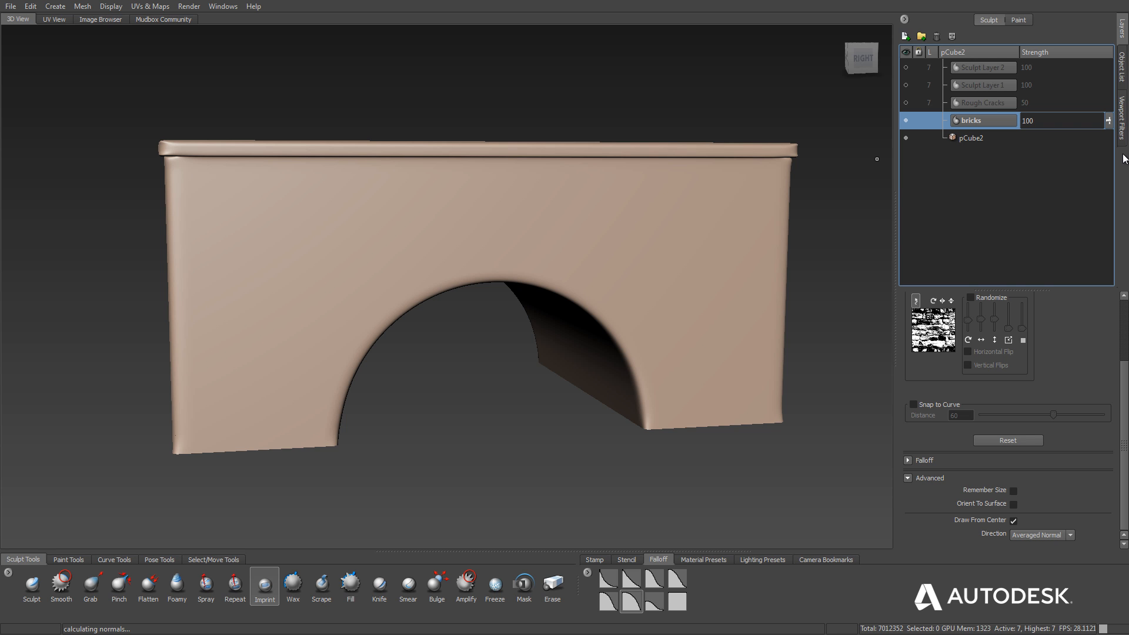
pyautogui.moveTo(329, 359)
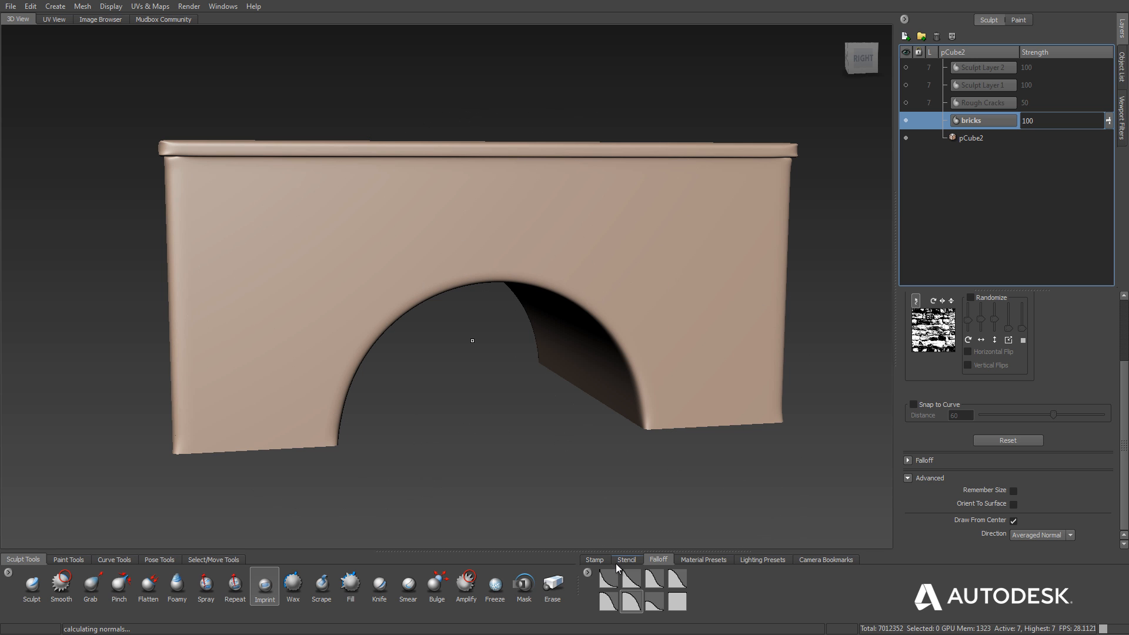
pyautogui.click(263, 7)
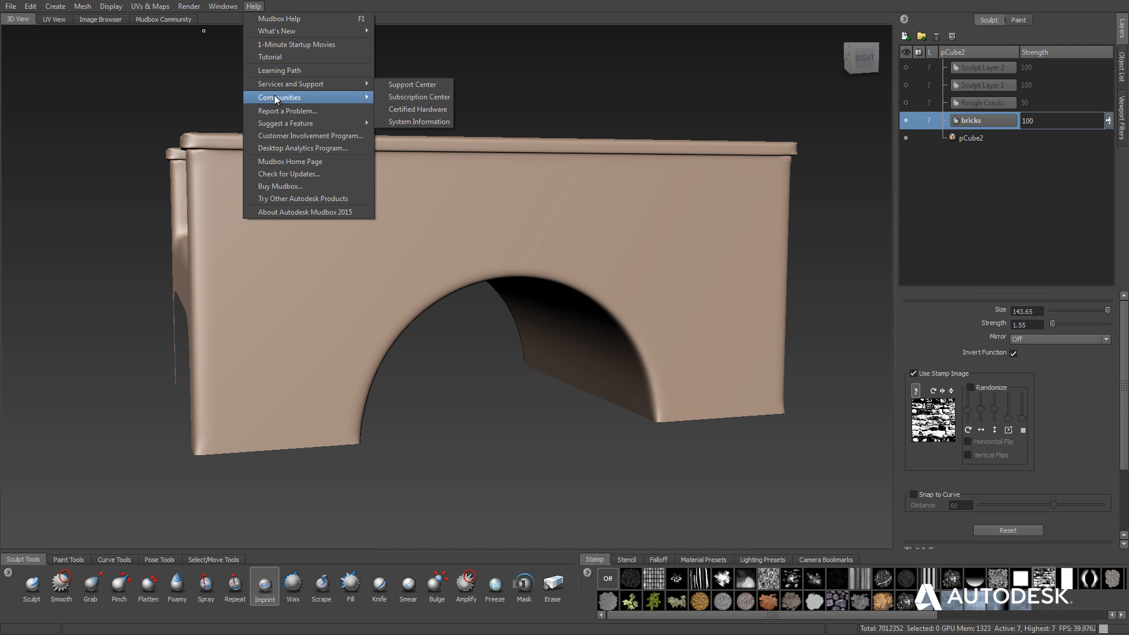
pyautogui.moveTo(414, 124)
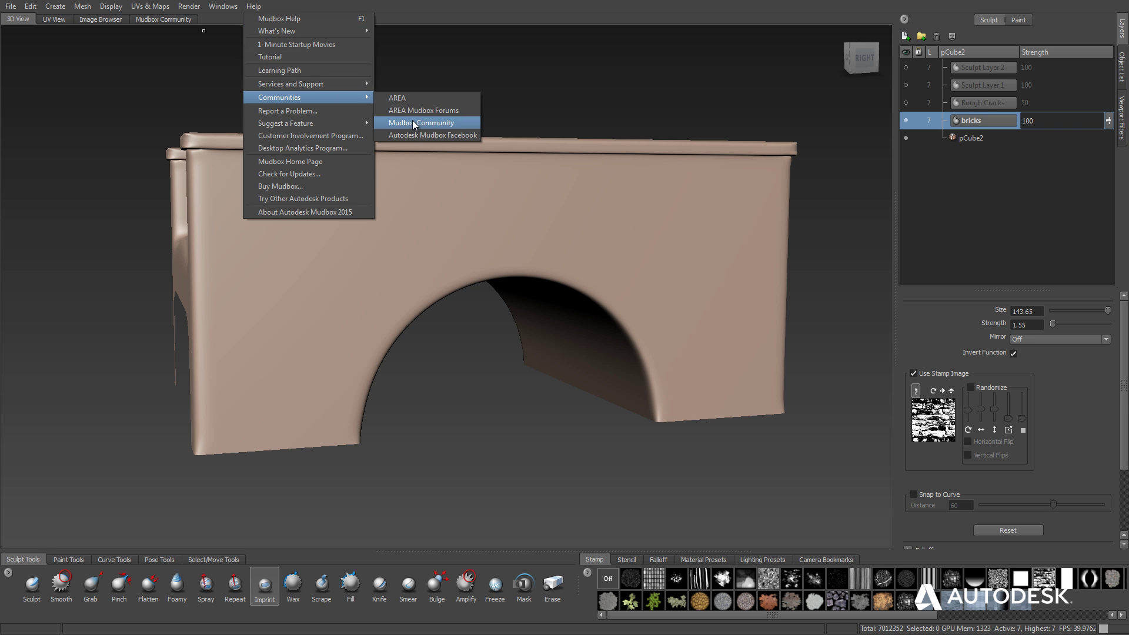
# - Browse the Mudbox Community stamp library and search it for brick
pyautogui.click(420, 122)
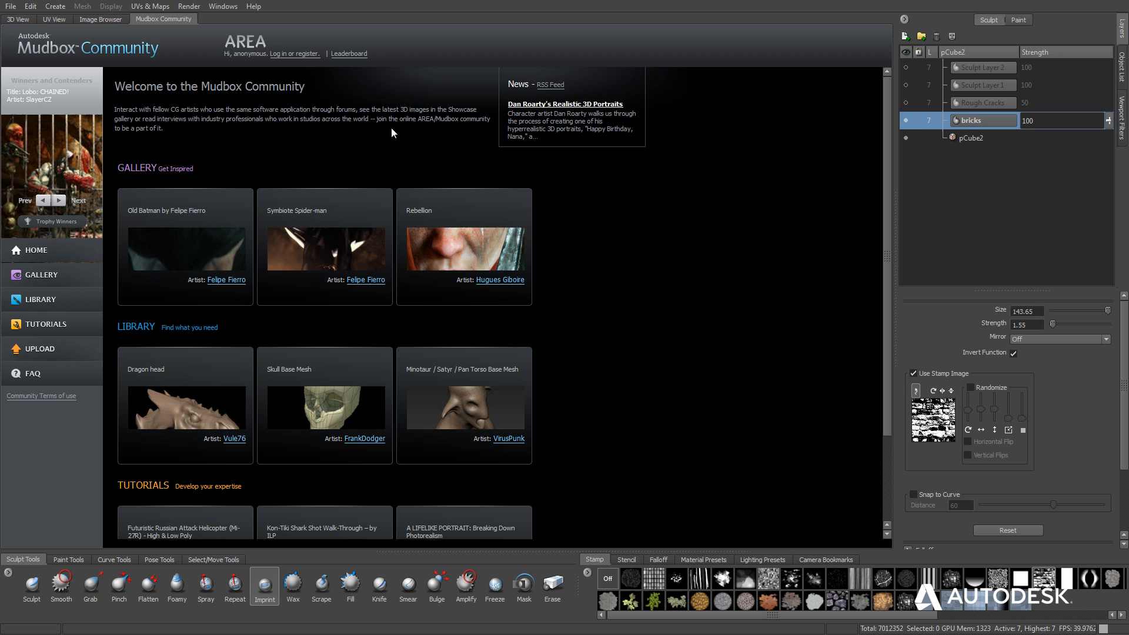
pyautogui.moveTo(25, 305)
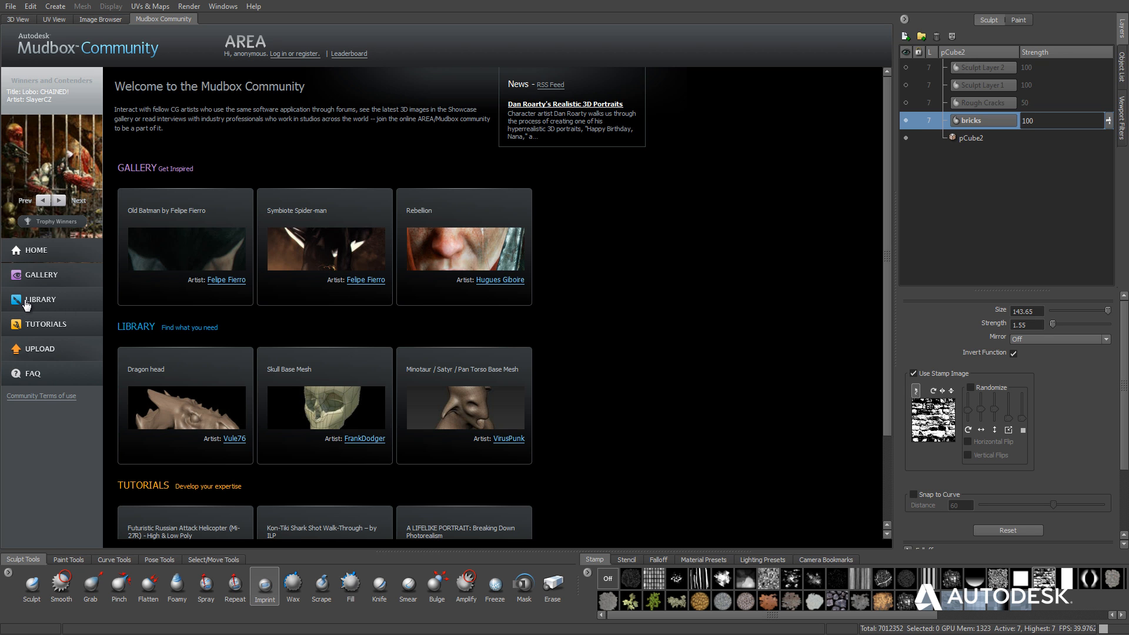
pyautogui.click(41, 299)
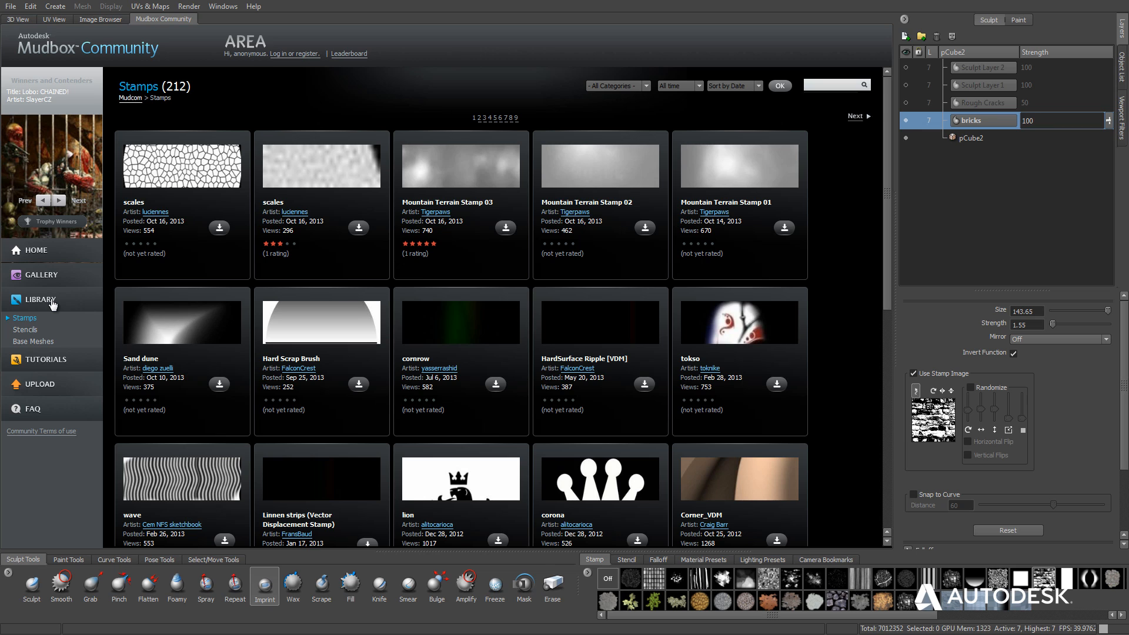
pyautogui.click(838, 85)
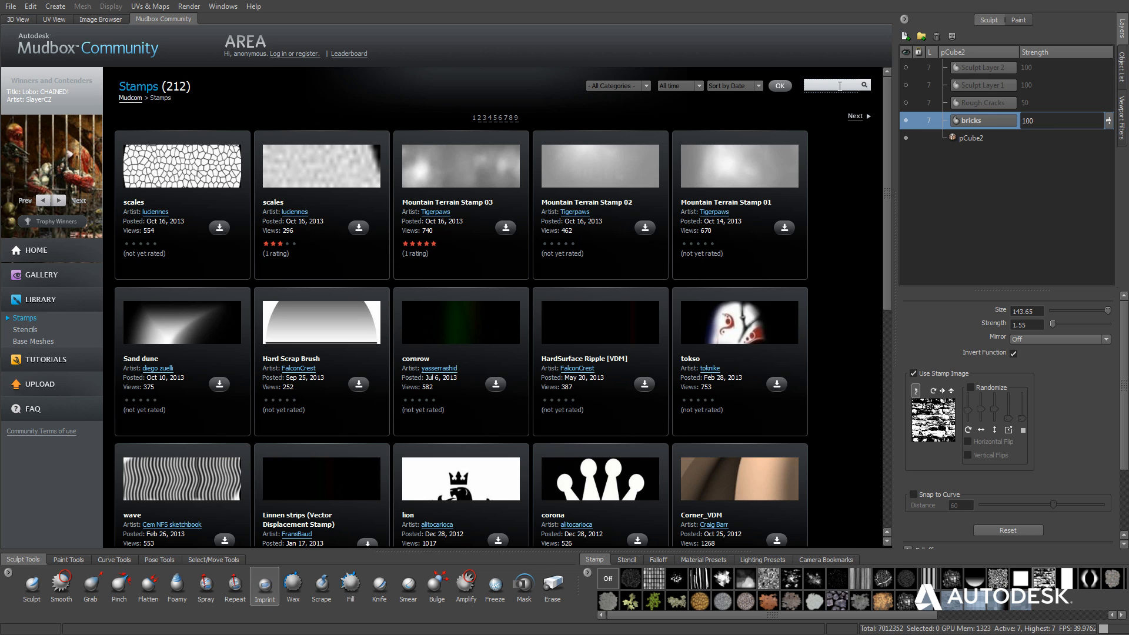
pyautogui.write('brick')
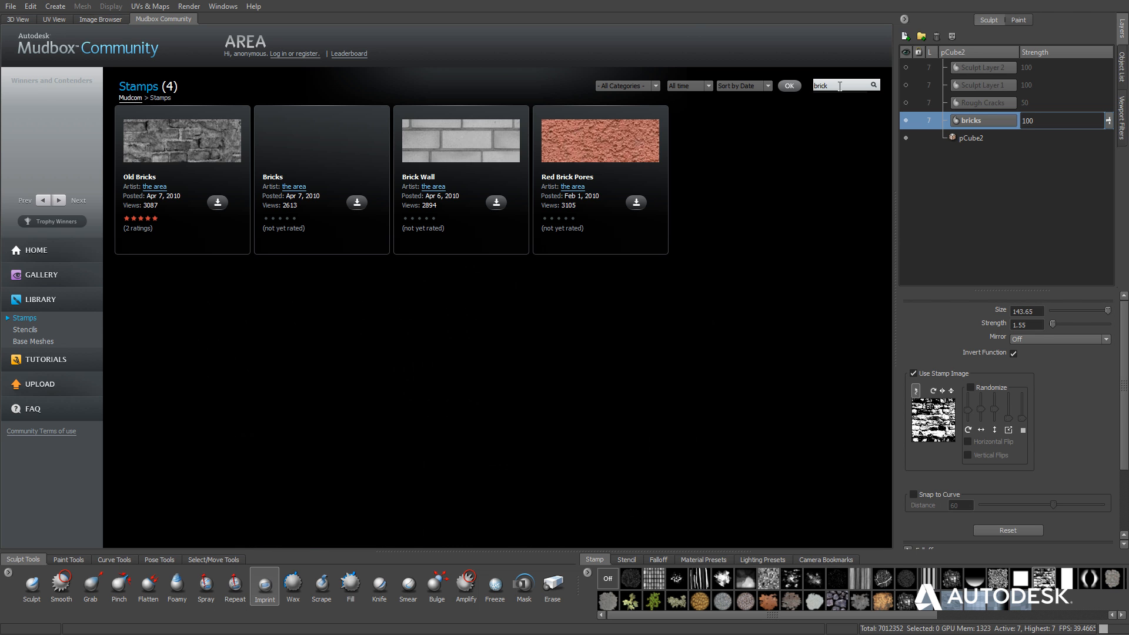
# - Search the community stencil library for stone
pyautogui.click(25, 329)
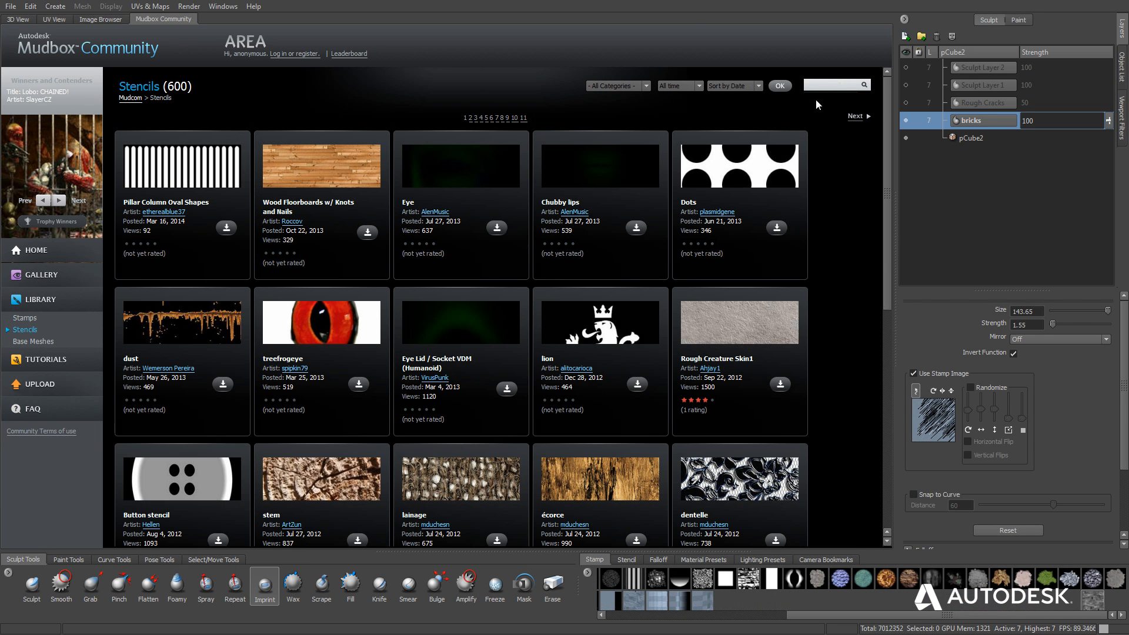
pyautogui.write('ston e')
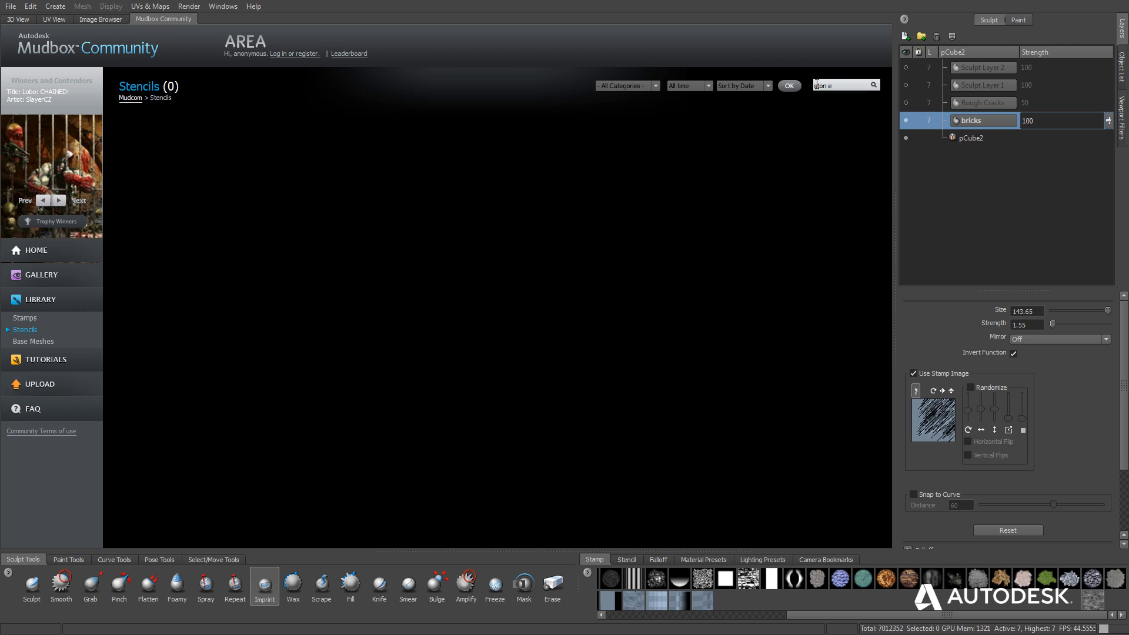
pyautogui.click(781, 85)
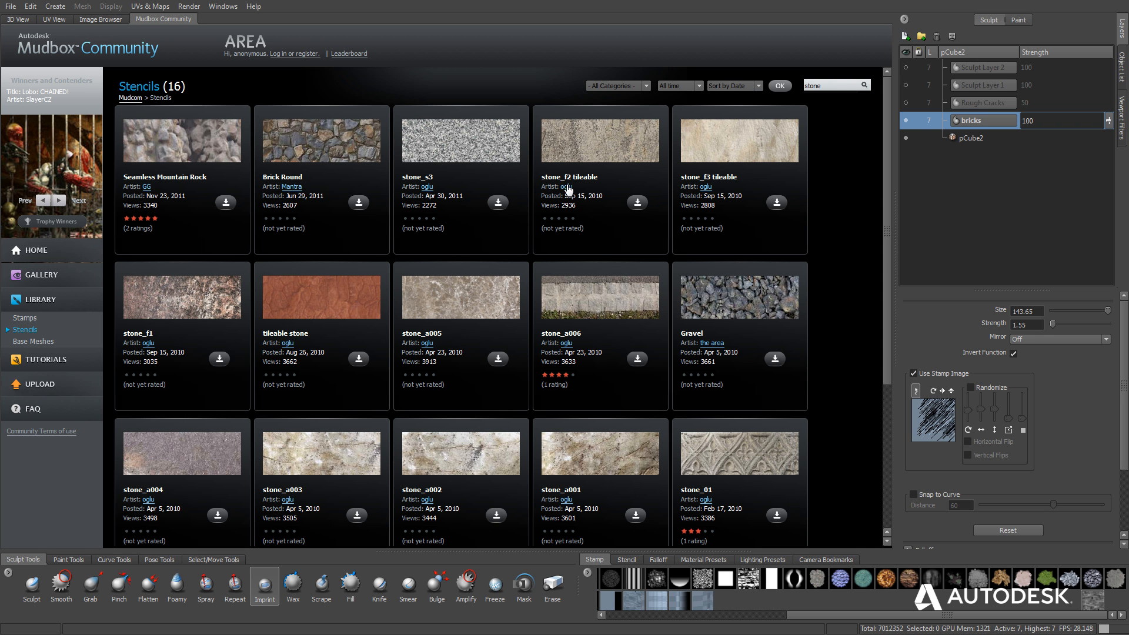
pyautogui.moveTo(327, 143)
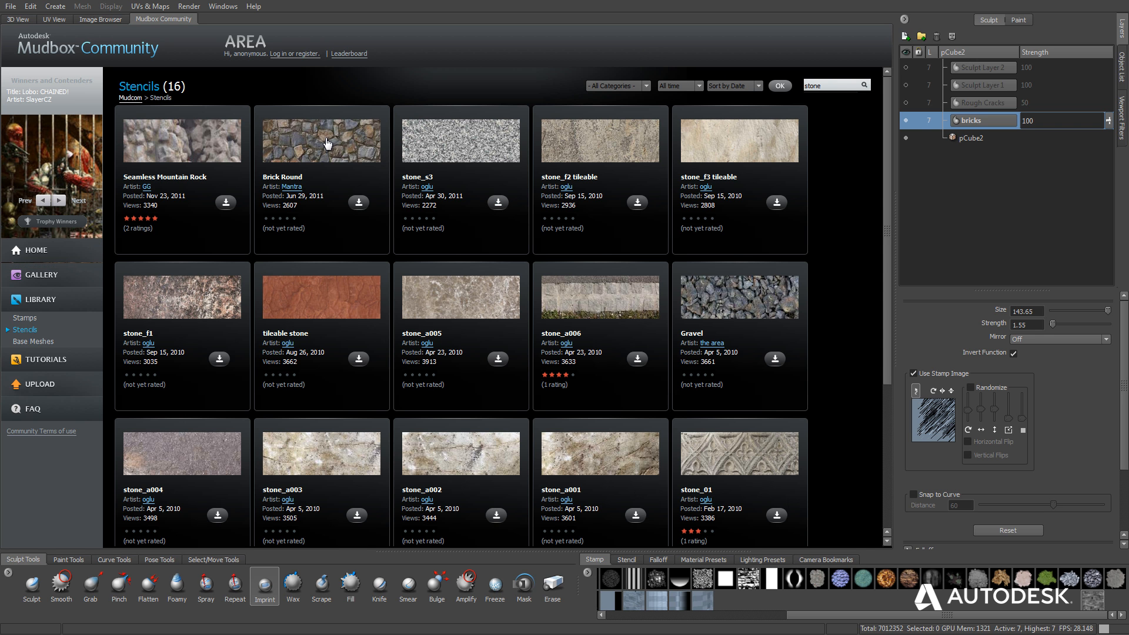
# - Download the stone_wall stencil from its community page and return to the model
pyautogui.click(321, 141)
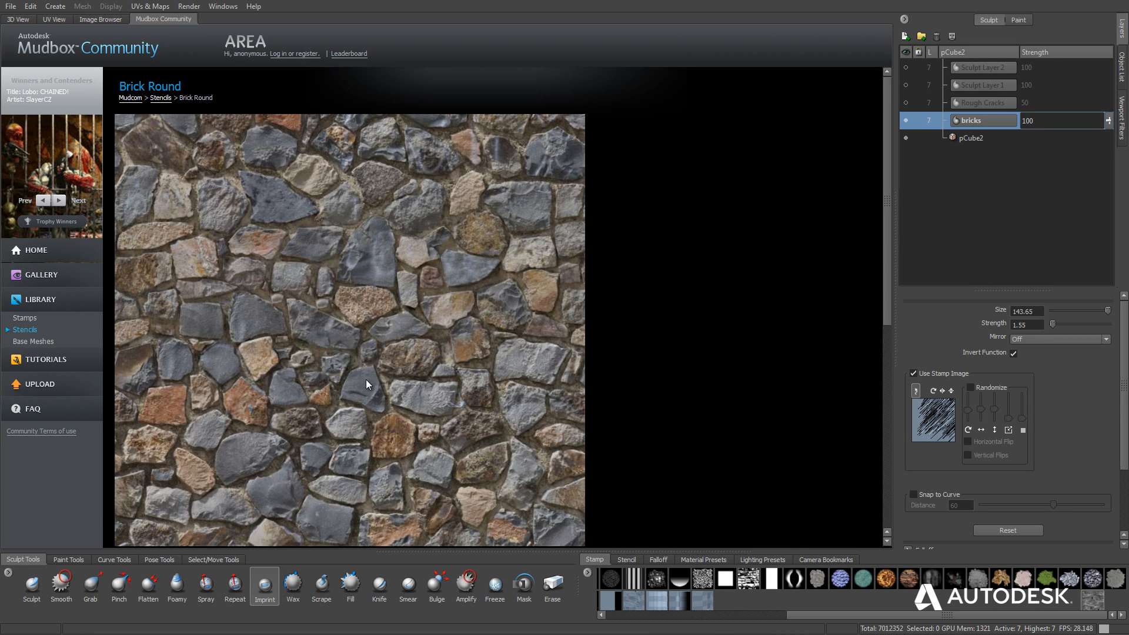
pyautogui.scroll(-3)
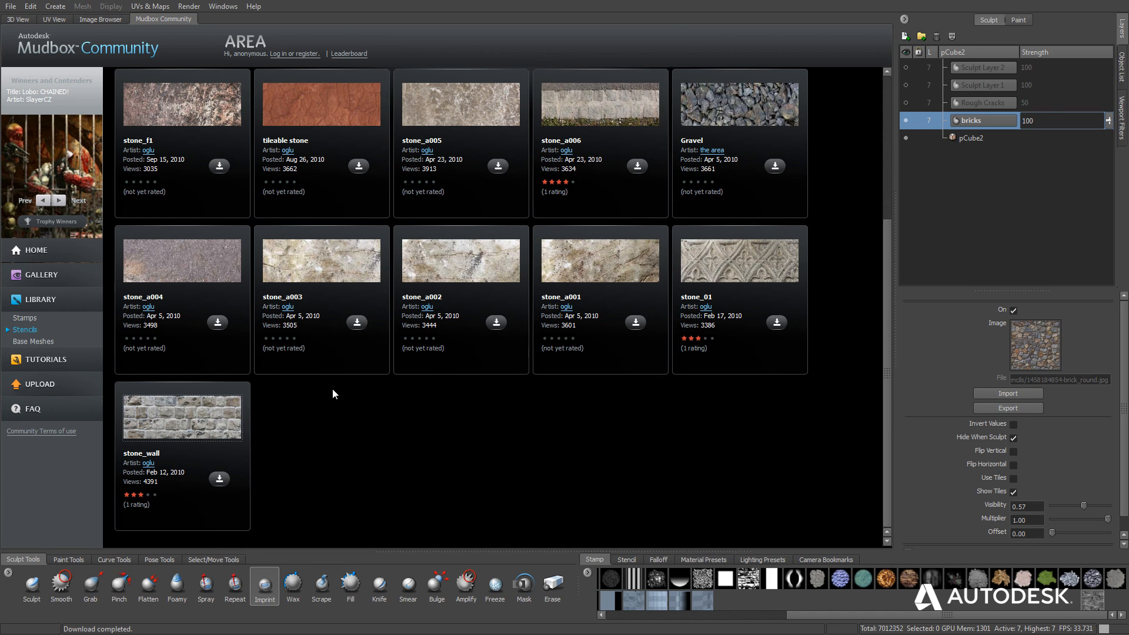
pyautogui.click(182, 417)
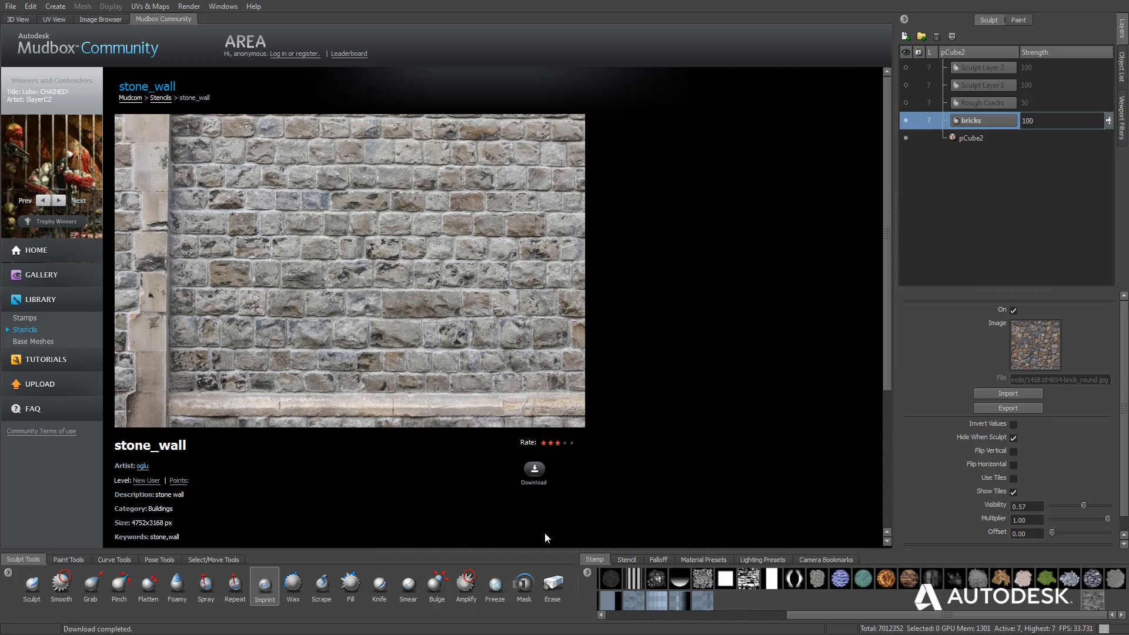
pyautogui.click(534, 469)
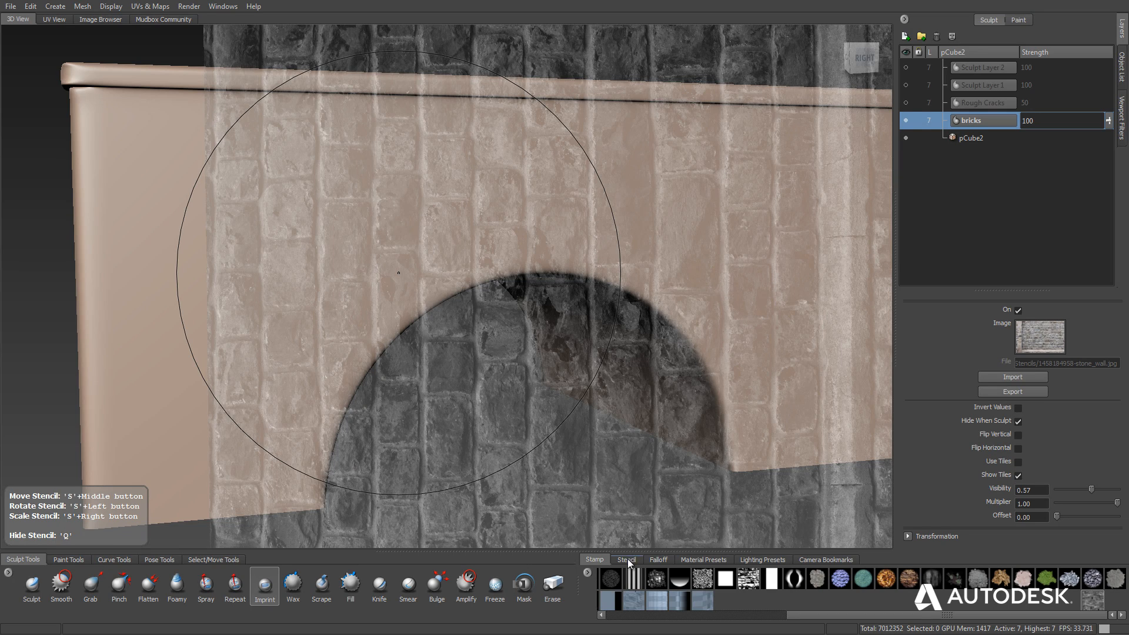
# - Choose the stone_wall stencil and scale it so its brick rows span the bridge face
pyautogui.click(626, 560)
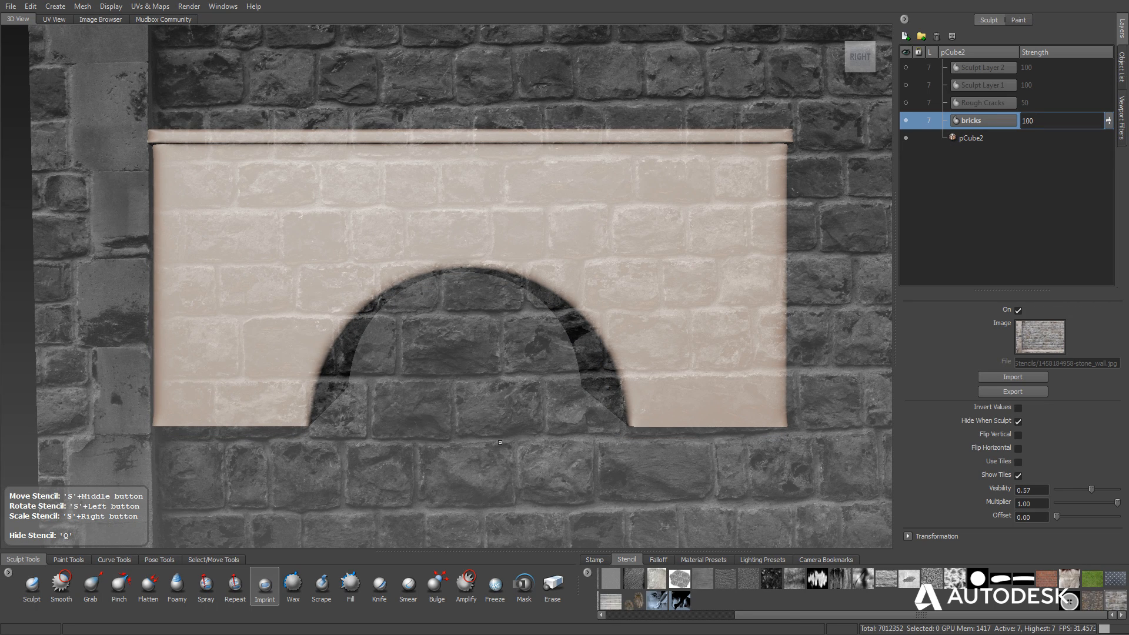
pyautogui.moveTo(521, 465)
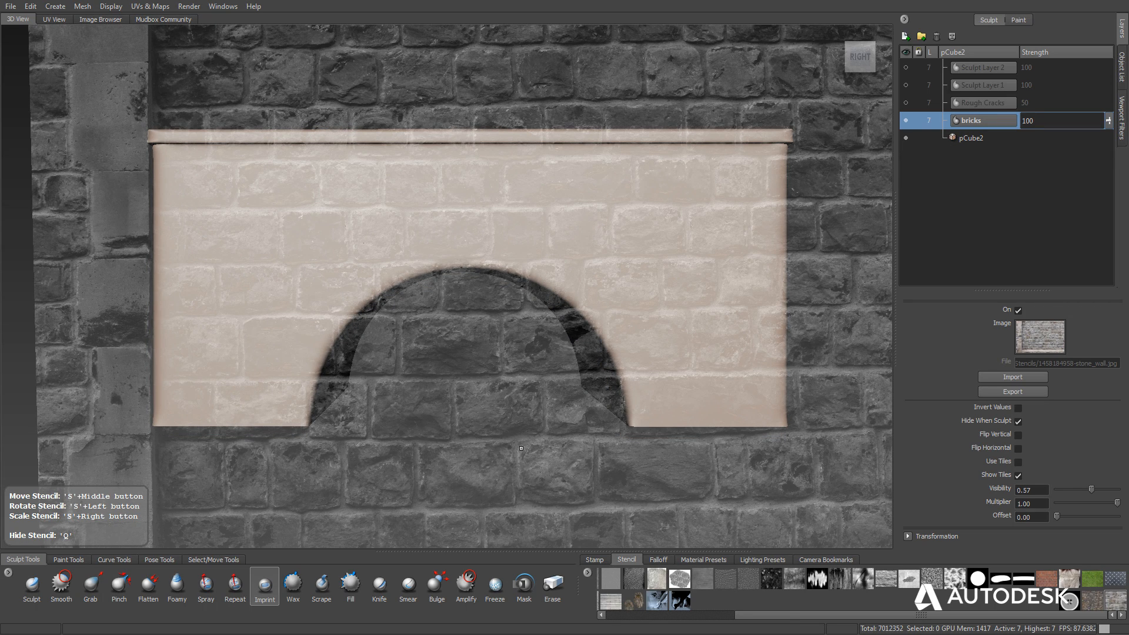
pyautogui.moveTo(520, 449); pyautogui.dragTo(489, 411)
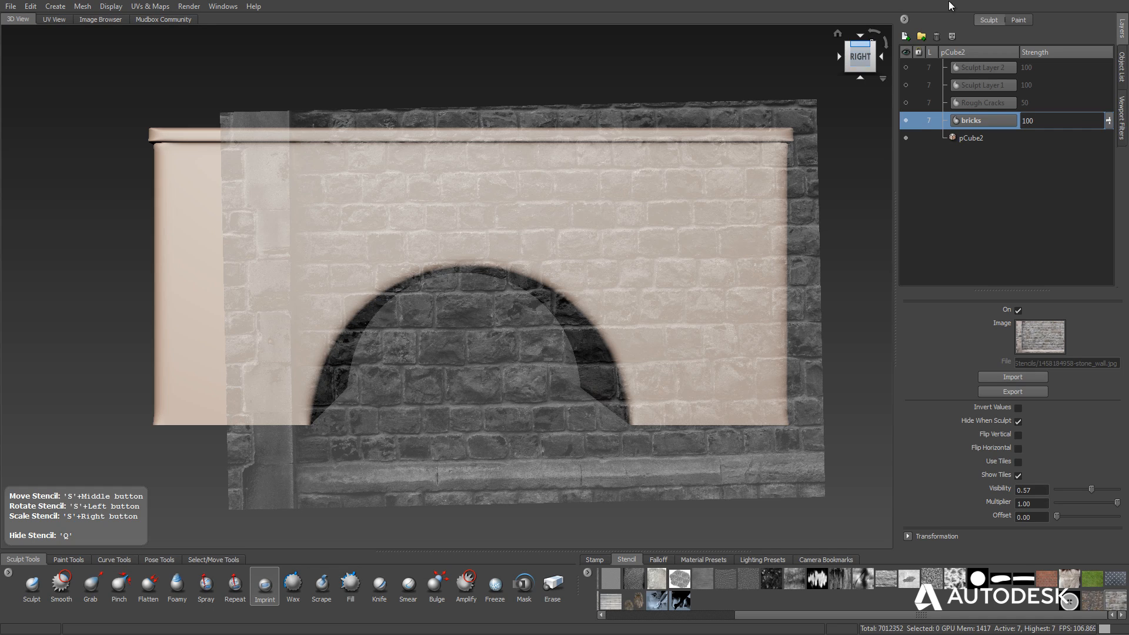
pyautogui.click(881, 78)
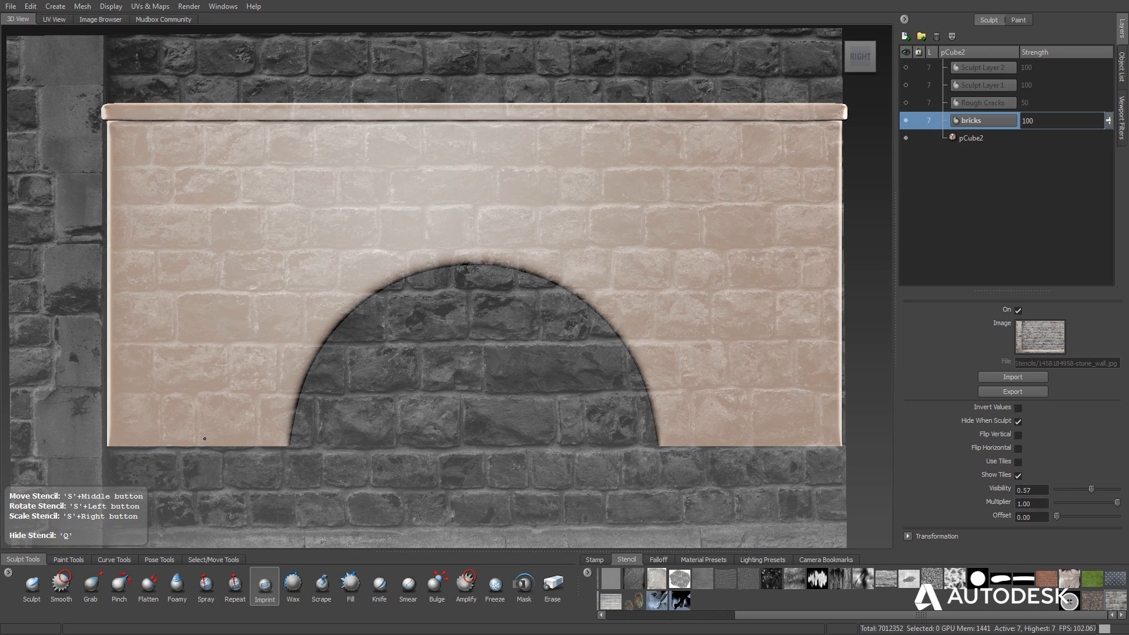
pyautogui.moveTo(204, 439)
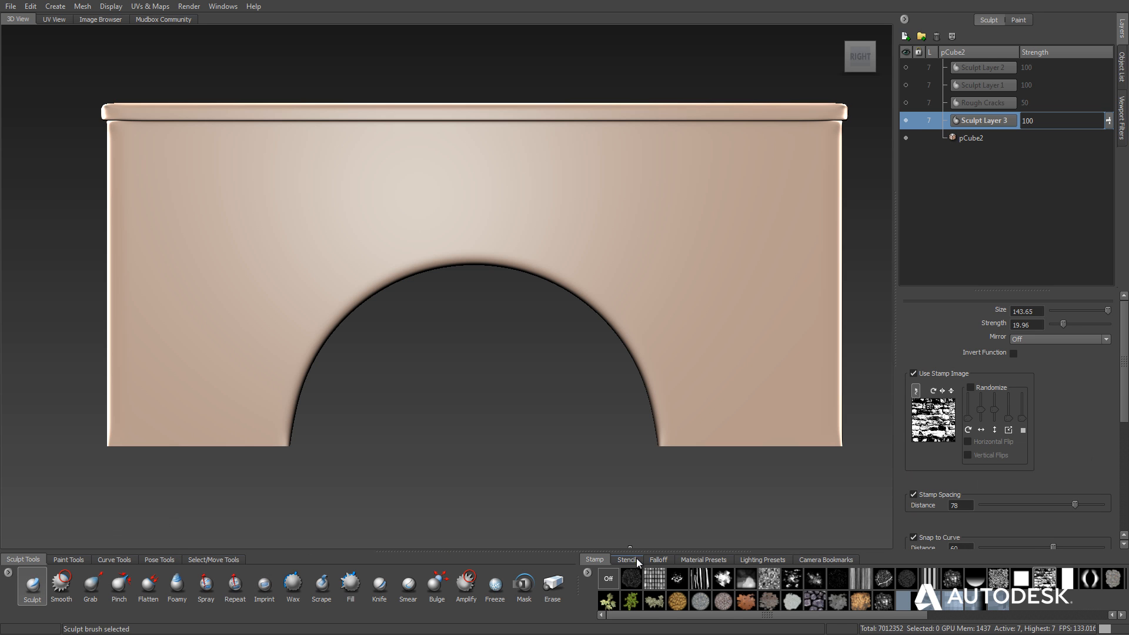
# - Stroke the Sculpt tool through the stencil to carve stone bricks over the whole face
pyautogui.click(626, 559)
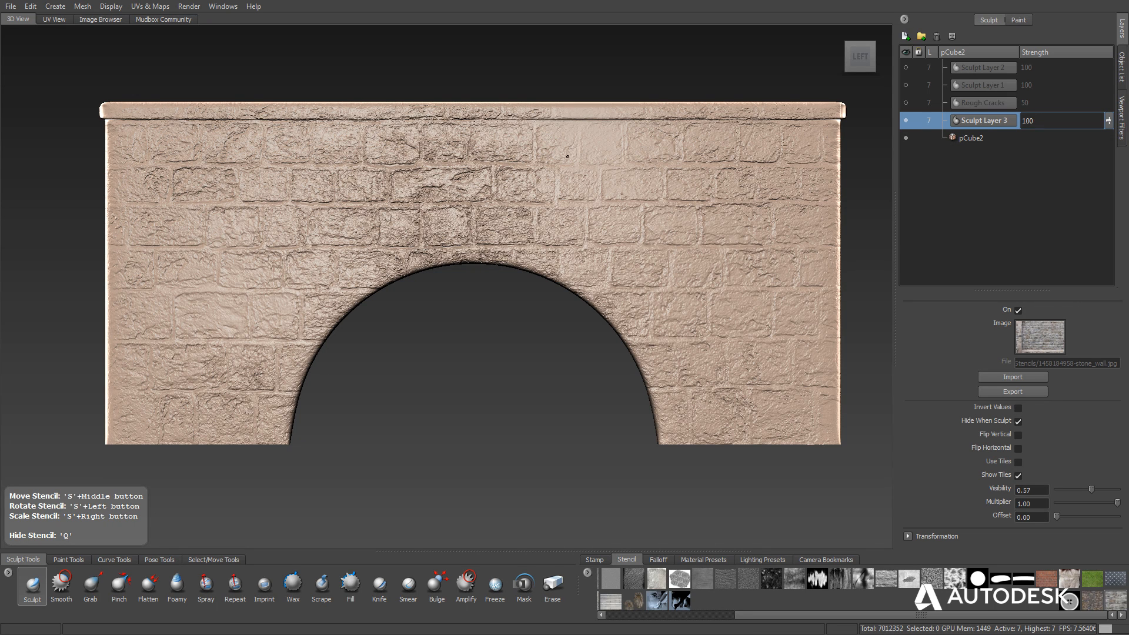
pyautogui.moveTo(652, 228)
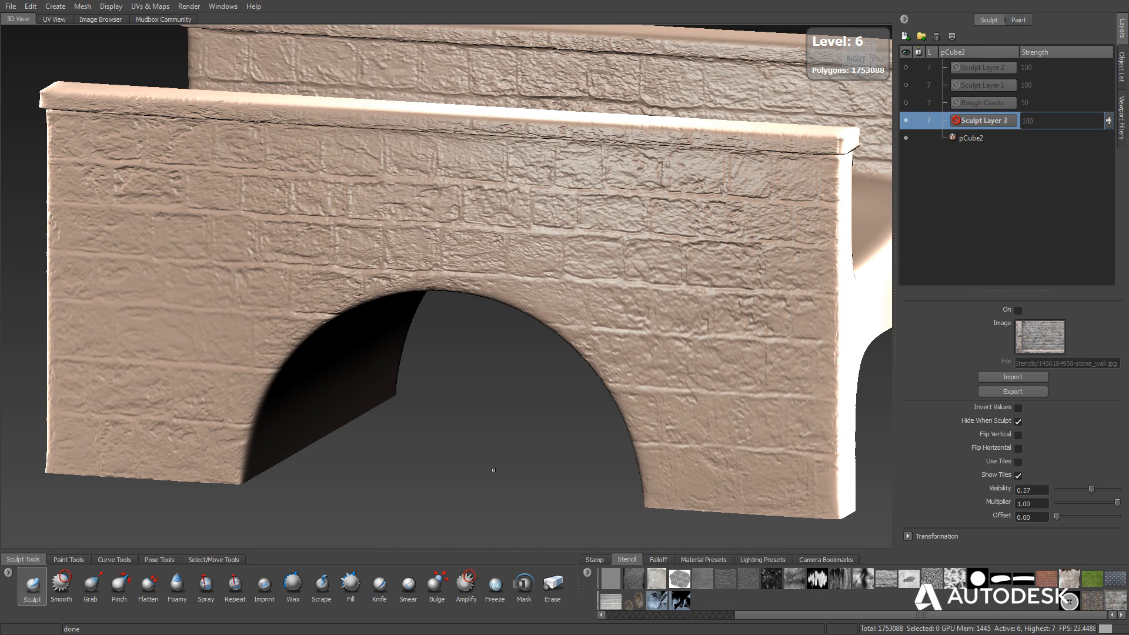
# - Switch to the Sculpt tool and add a new sculpt layer for hand-raised bricks
pyautogui.click(595, 559)
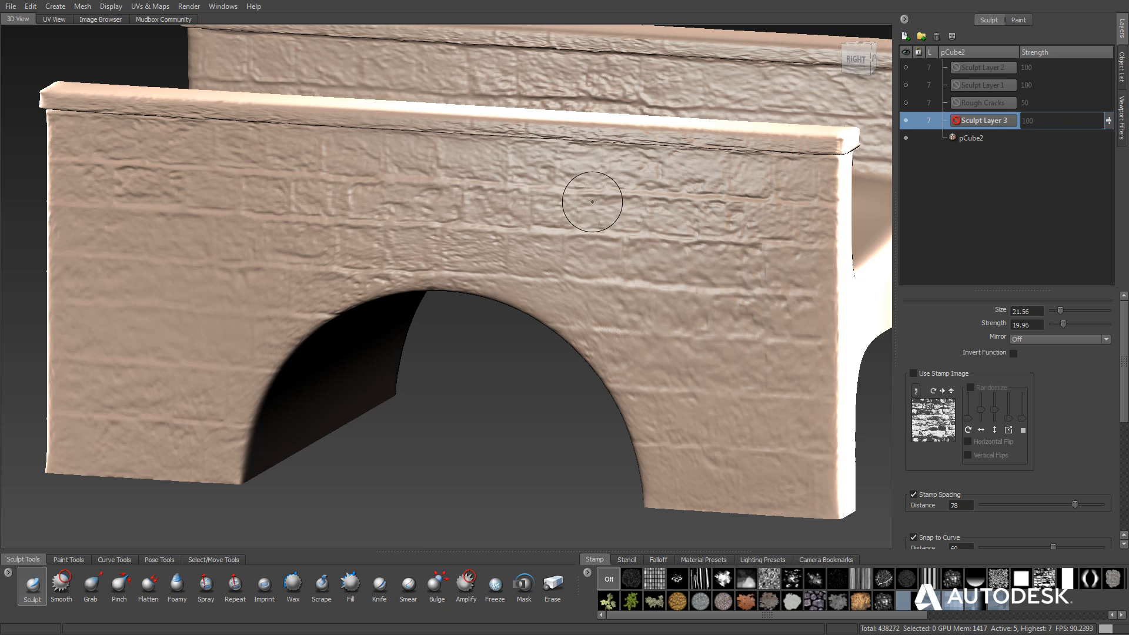
pyautogui.click(590, 214)
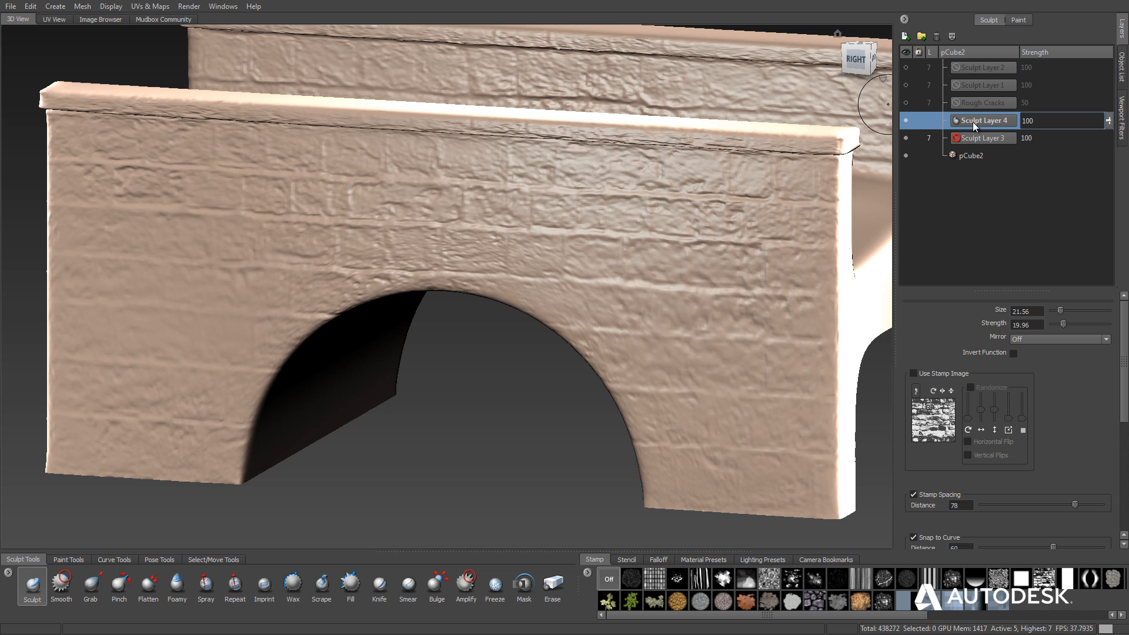
pyautogui.moveTo(976, 103)
pyautogui.write('bricks')
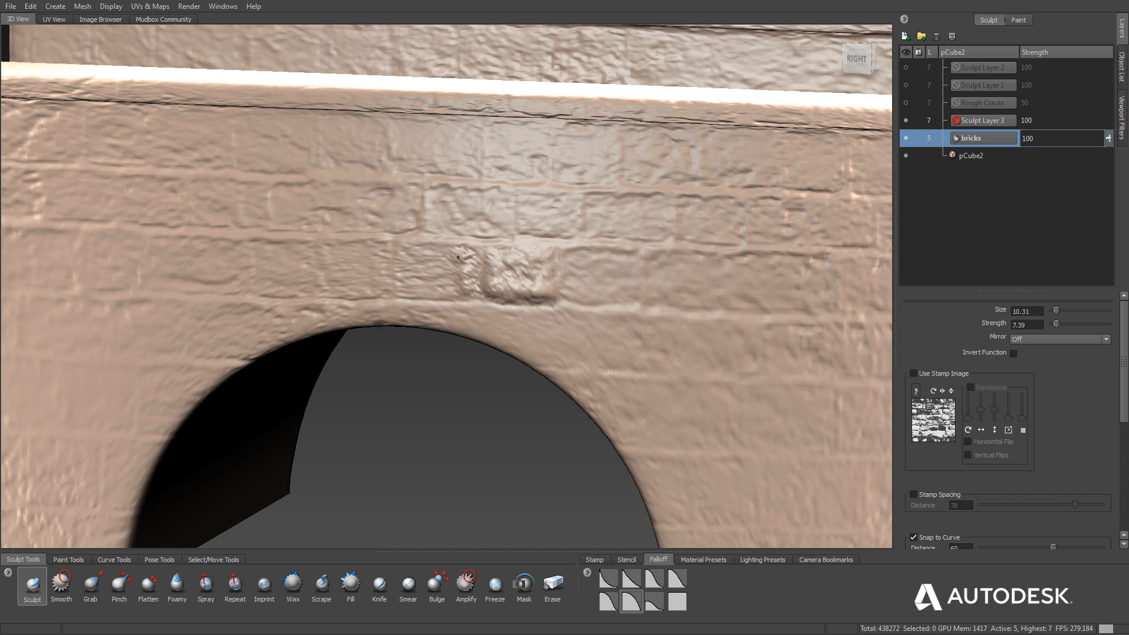
# - Raise more bricks along the row above the arch with the Sculpt brush
pyautogui.click(403, 272)
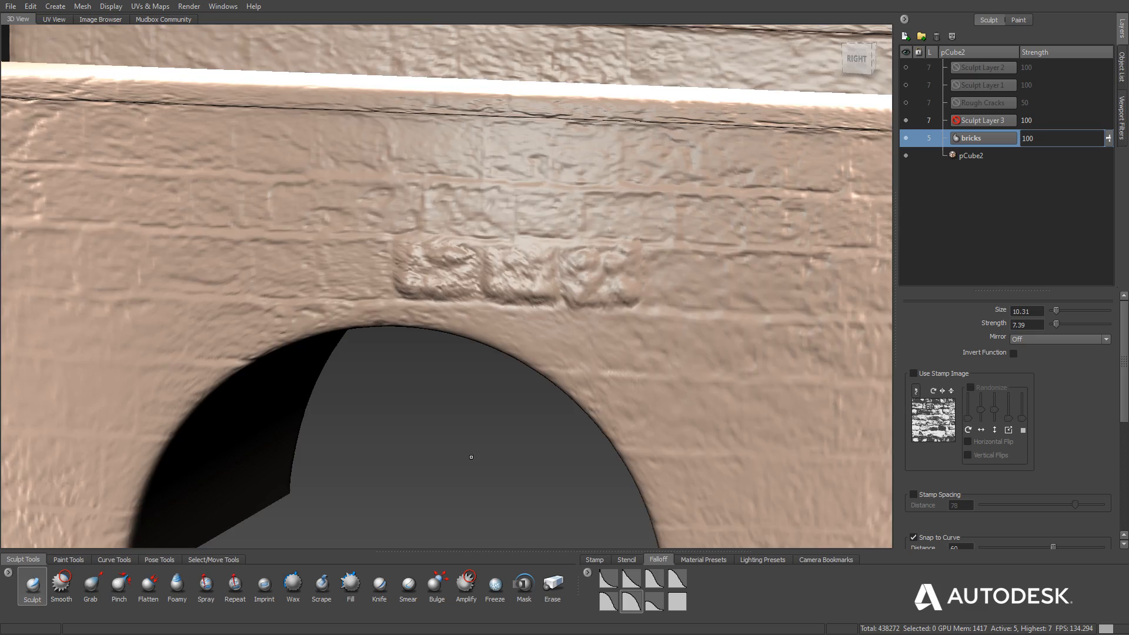
pyautogui.moveTo(471, 458); pyautogui.dragTo(369, 420)
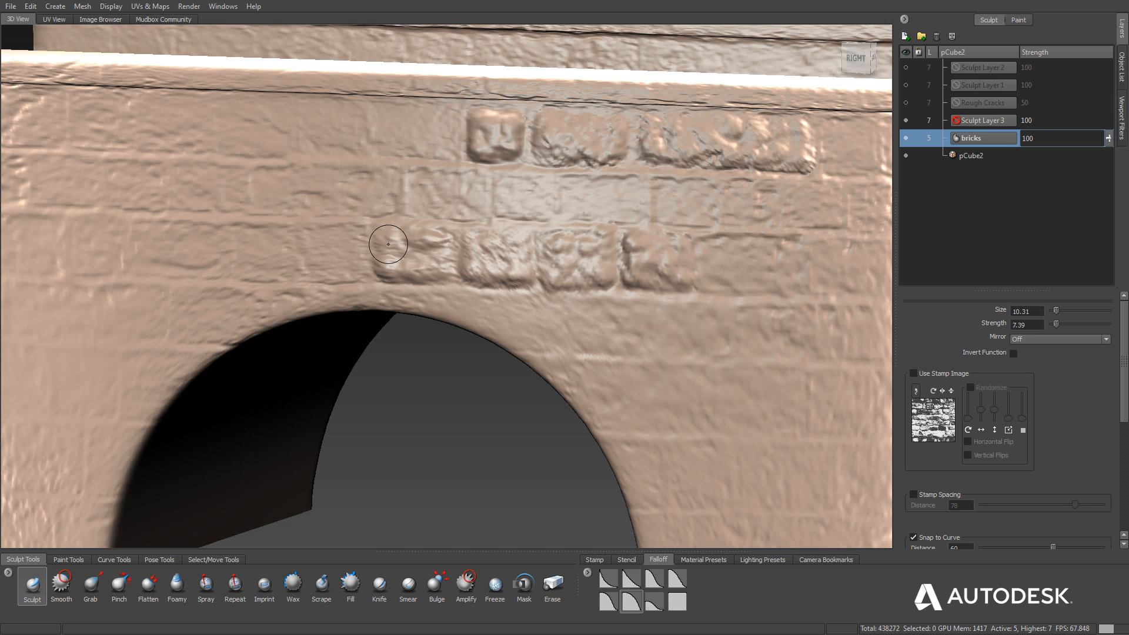
pyautogui.click(148, 586)
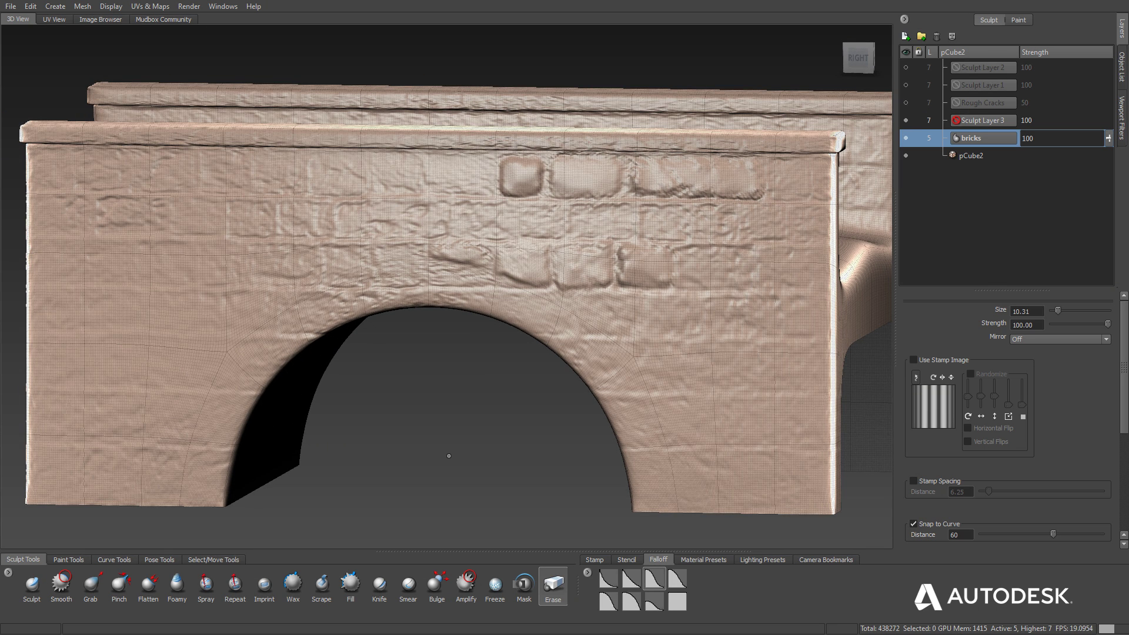
pyautogui.moveTo(426, 290)
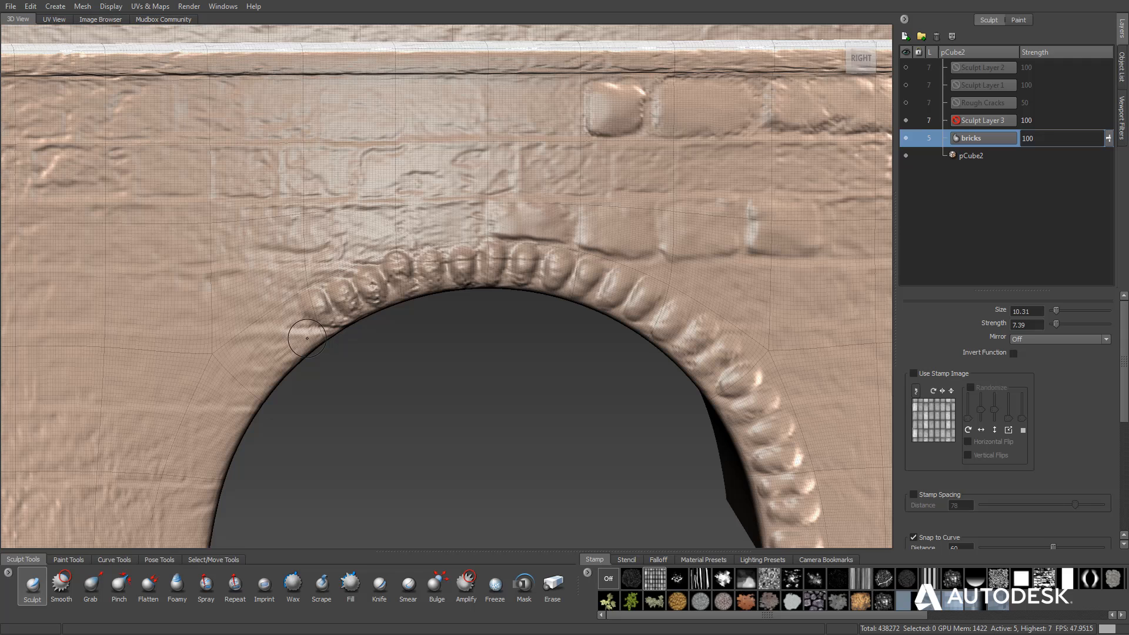
# - Raise additional voussoir bricks along the arch edge down toward its base
pyautogui.click(658, 559)
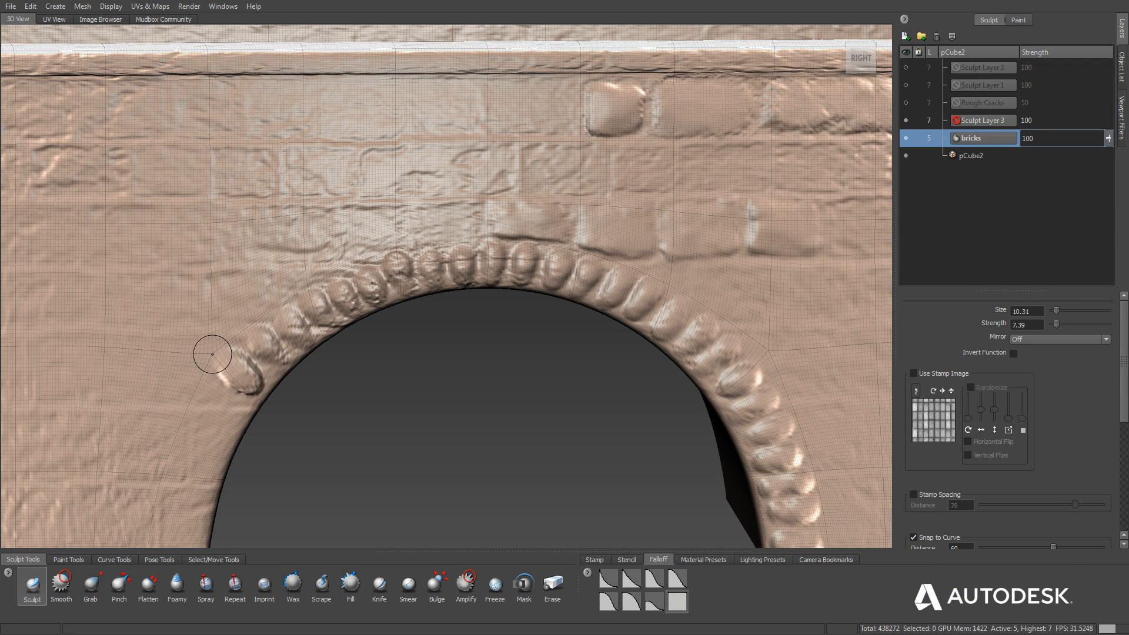
pyautogui.moveTo(213, 354); pyautogui.dragTo(208, 439)
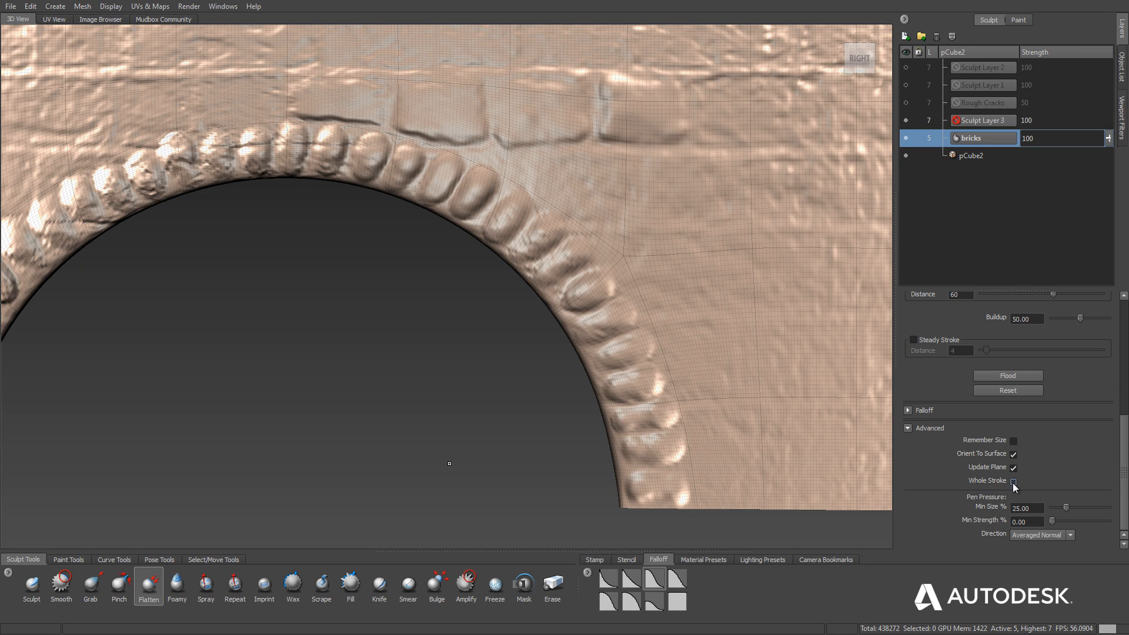
# - Enable Whole Stroke under Advanced for the Flatten tool
pyautogui.click(1013, 481)
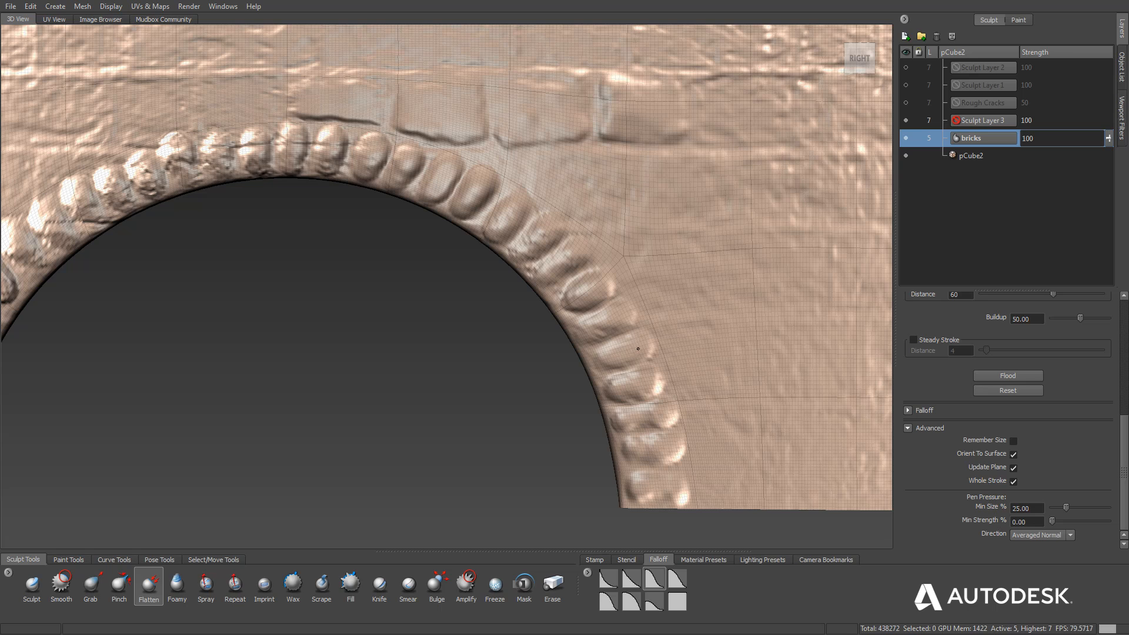
pyautogui.moveTo(592, 323)
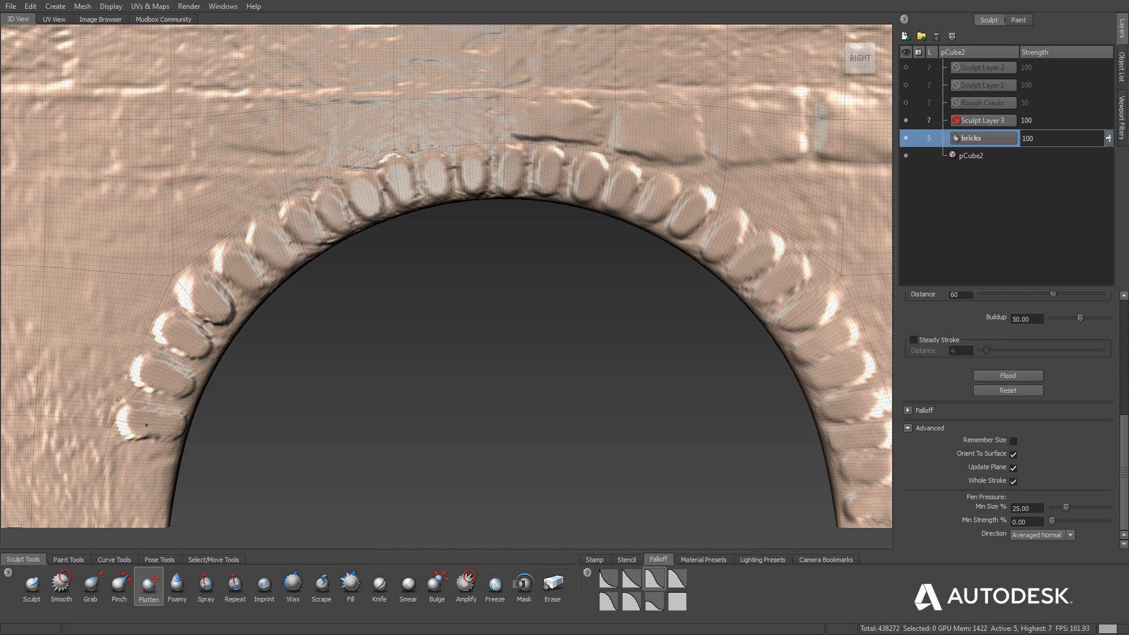
pyautogui.moveTo(381, 170)
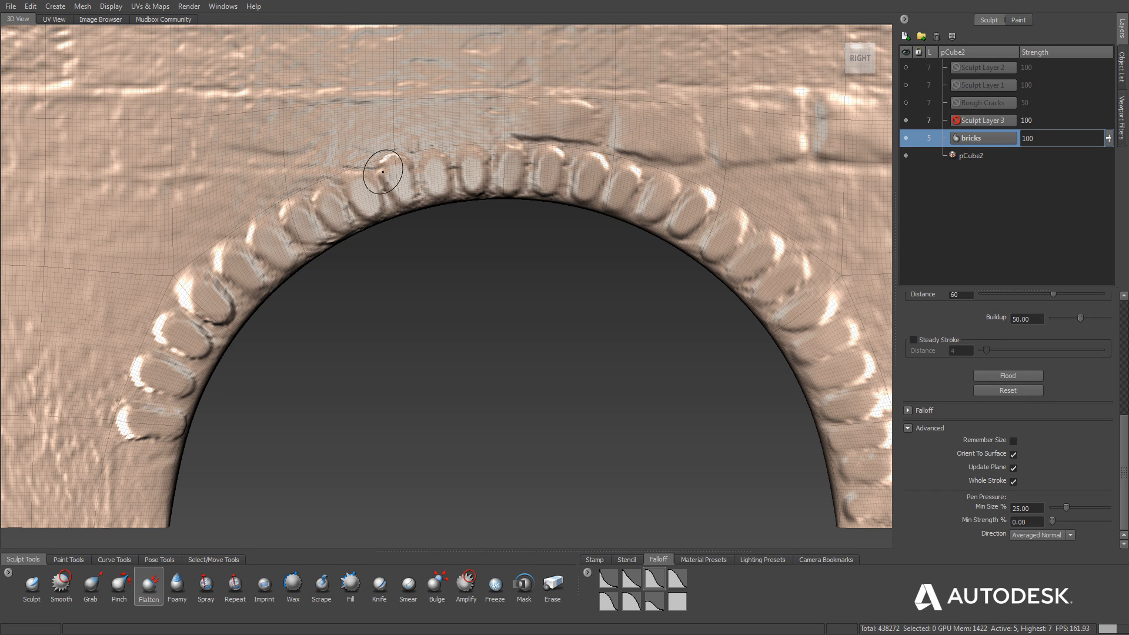